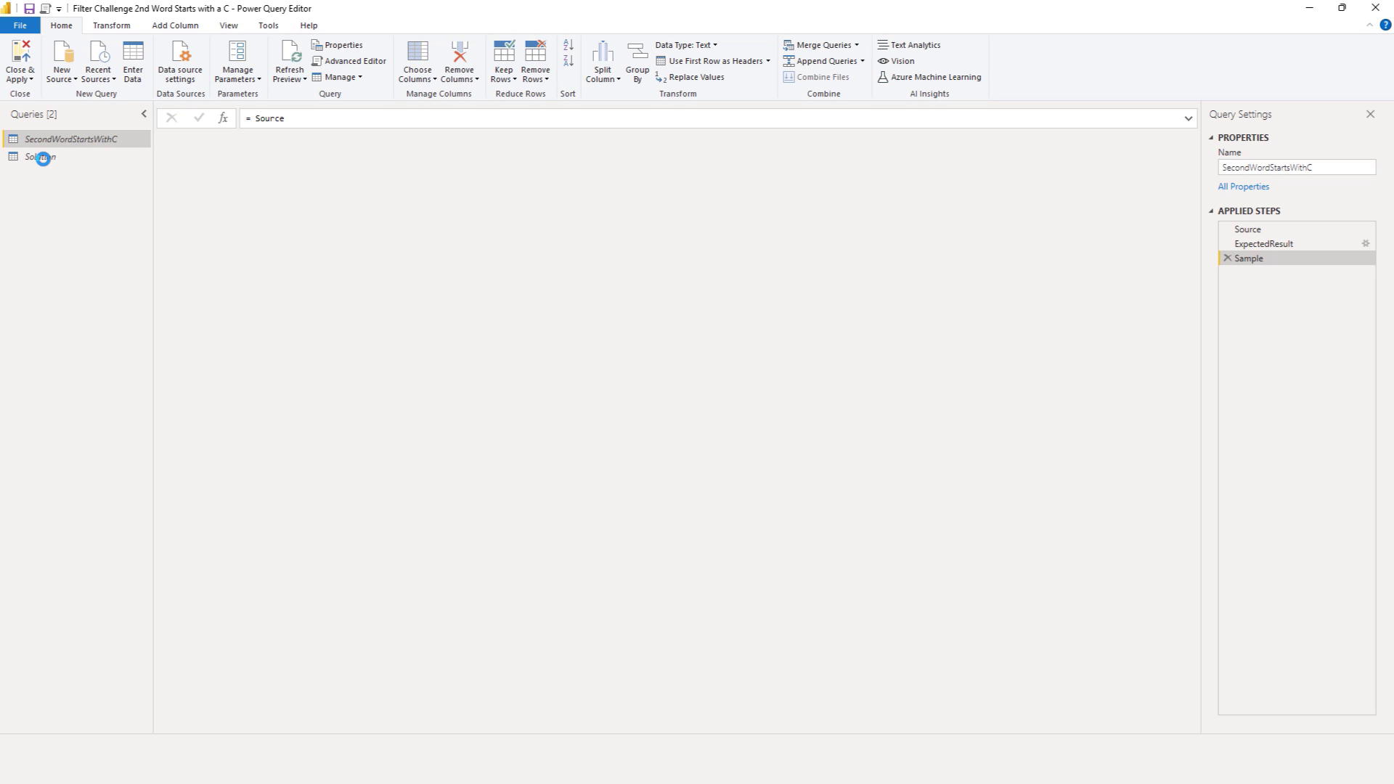
Step: Show the Solution query's Names column and bring up the Transform commands
{"action": "left_click", "coordinate": [40, 157]}
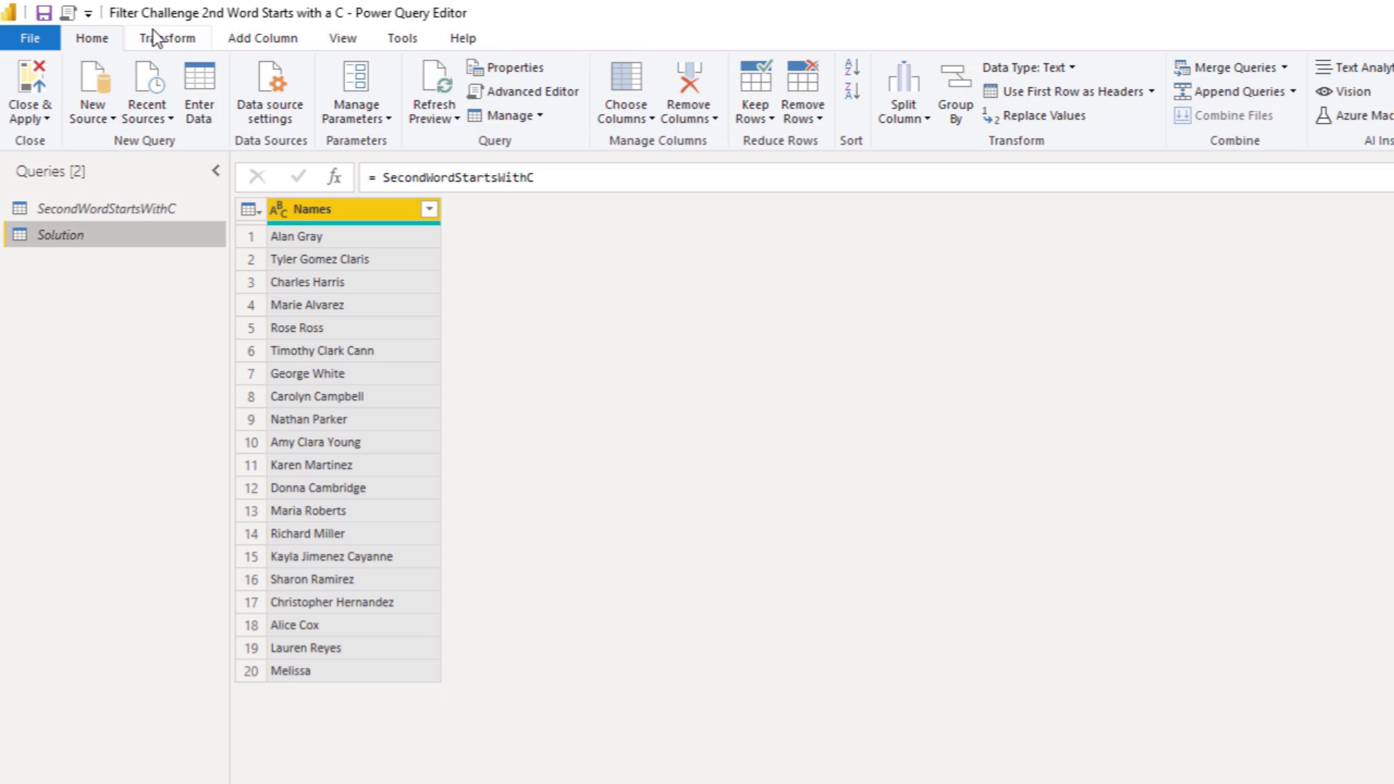
{"action": "left_click", "coordinate": [783, 91]}
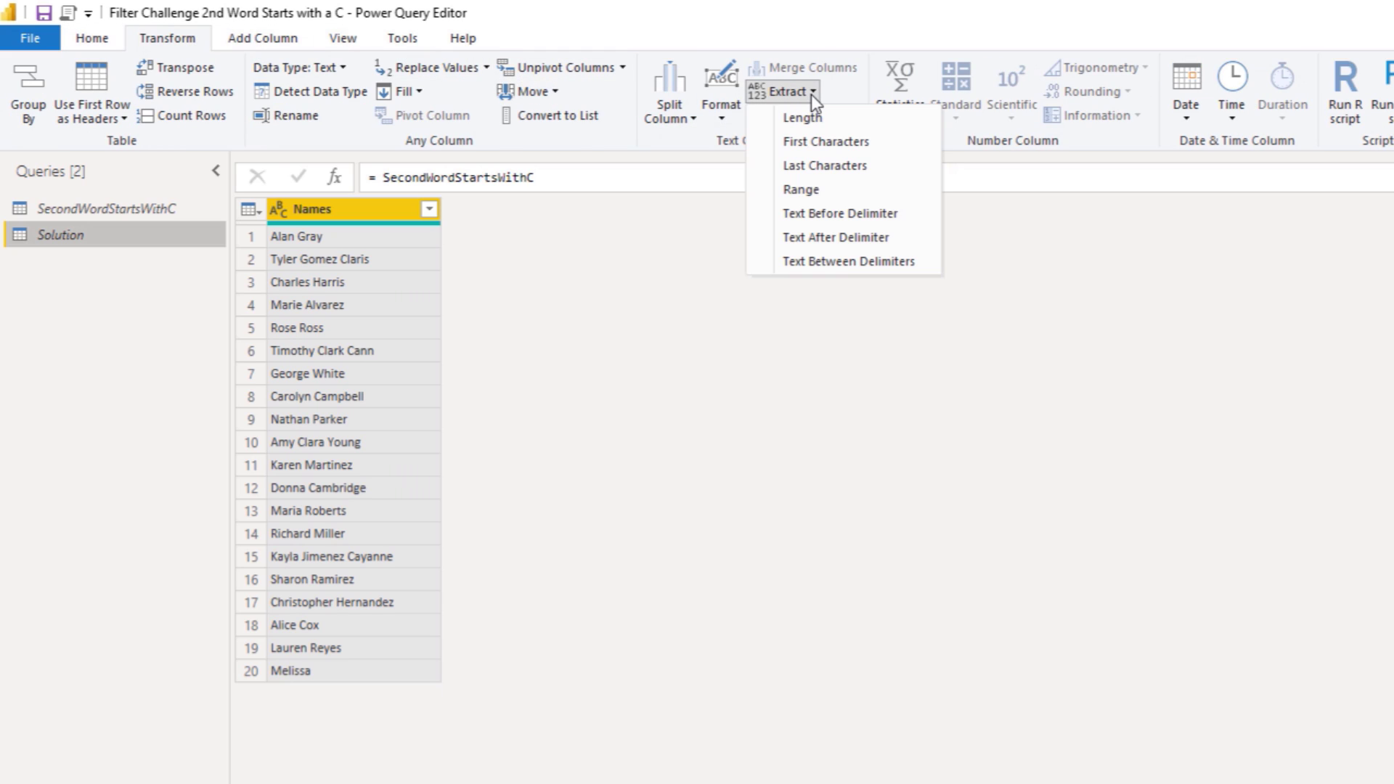
{"action": "mouse_move", "coordinate": [829, 237]}
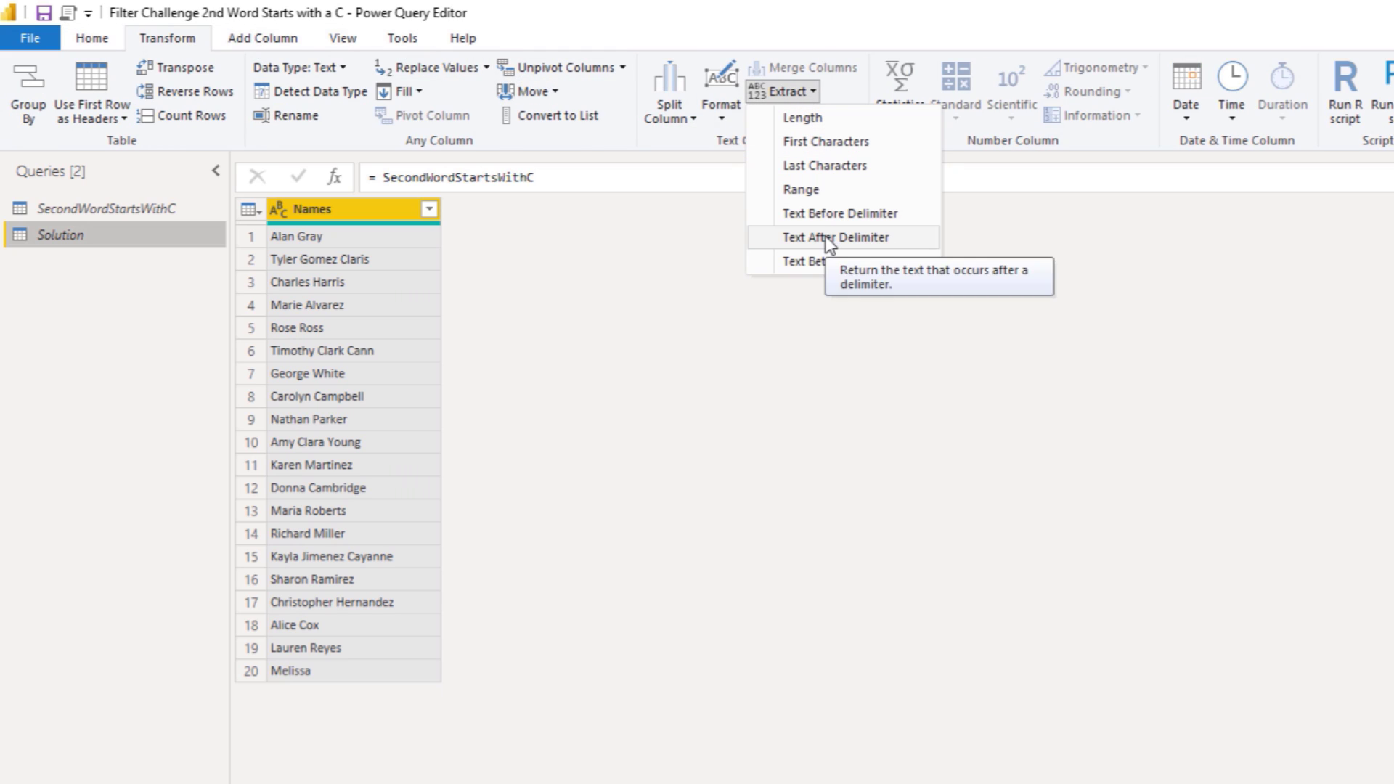
{"action": "left_click", "coordinate": [835, 237]}
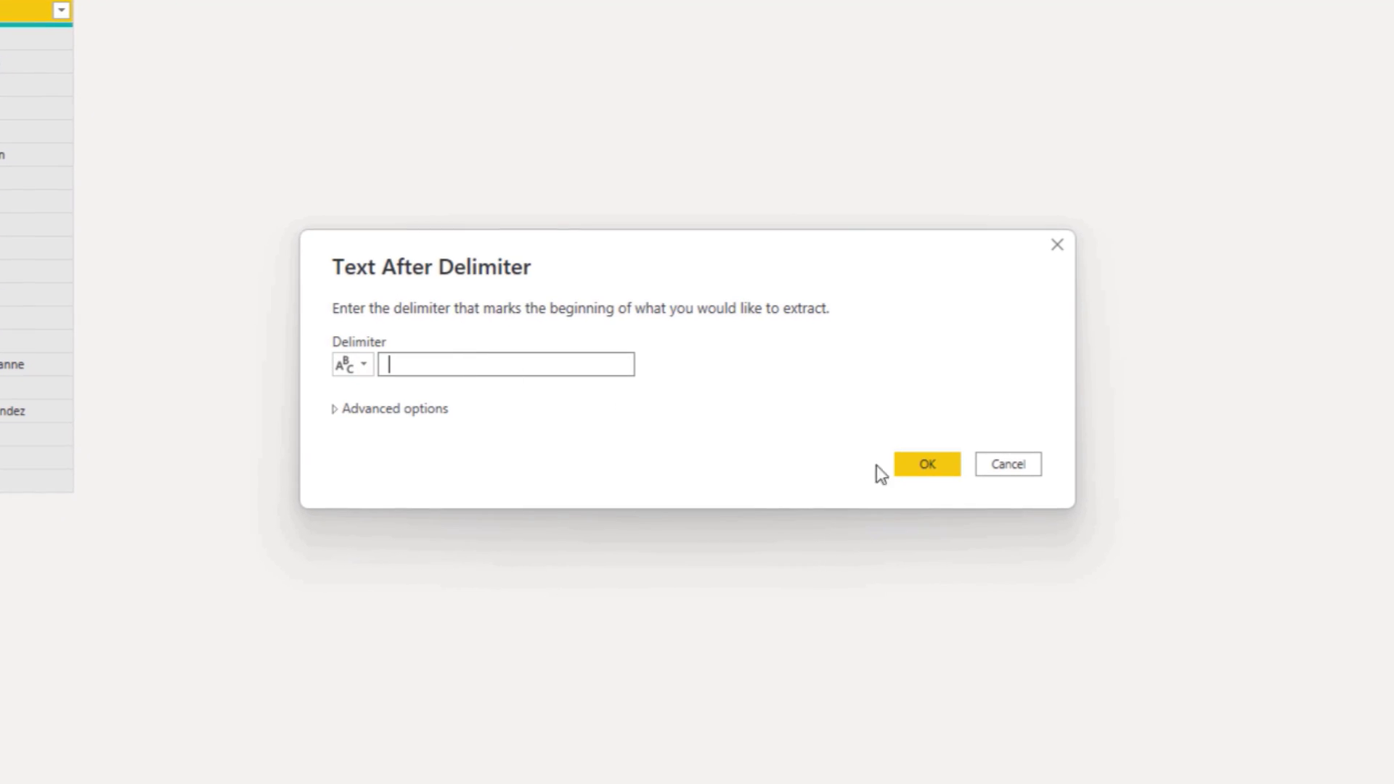
{"action": "left_click", "coordinate": [926, 464]}
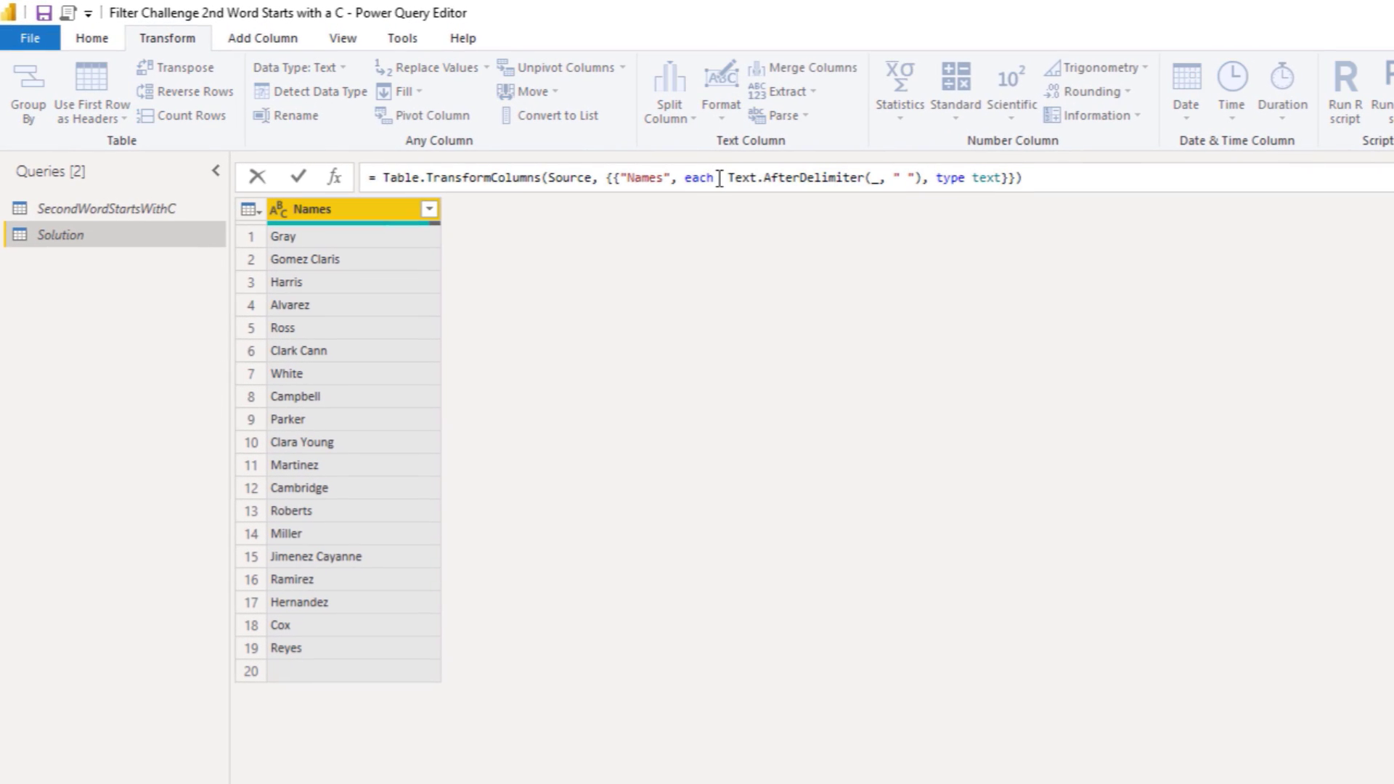
Step: Wrap the formula in Text.Start(..., 1) = "C" so Names shows TRUE/FALSE per row
{"action": "type", "text": "ts"}
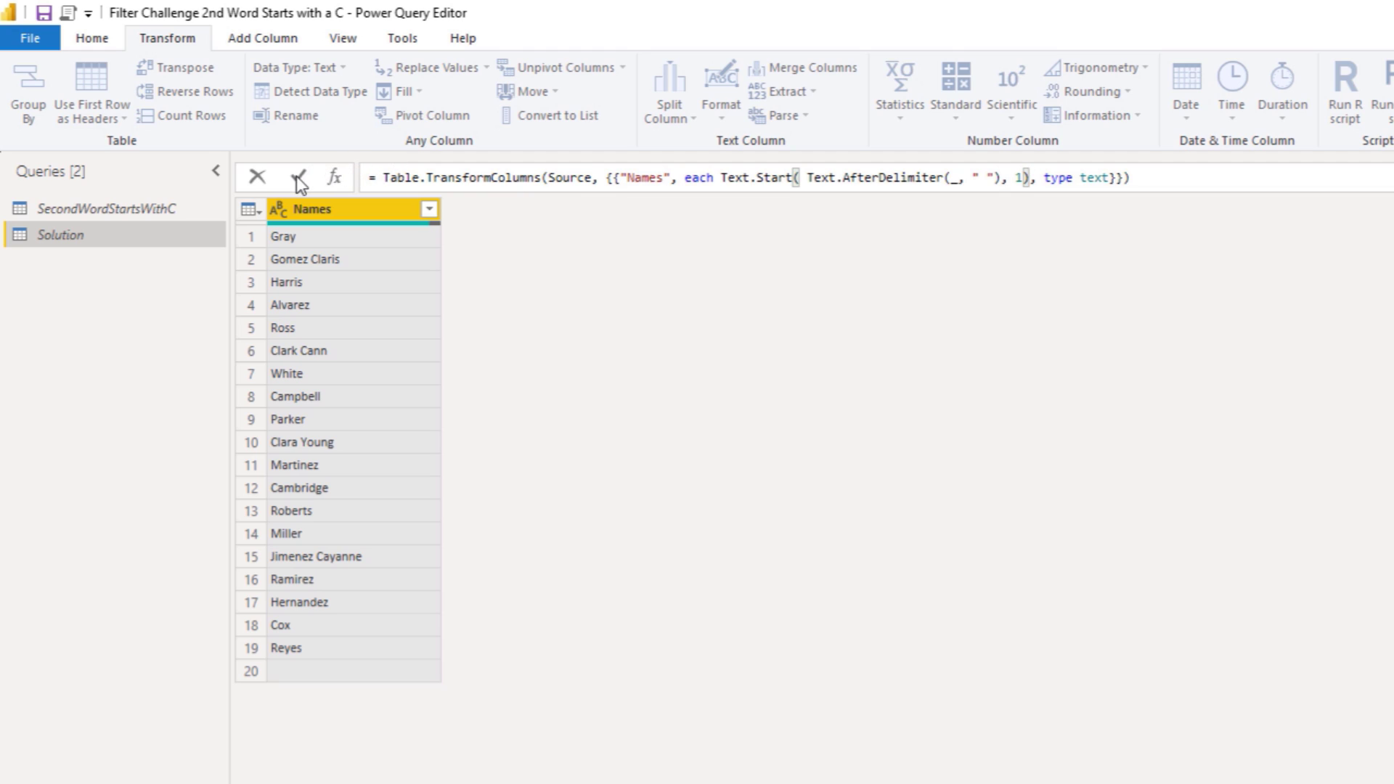
{"action": "left_click", "coordinate": [299, 177]}
{"action": "type", "text": " = "}
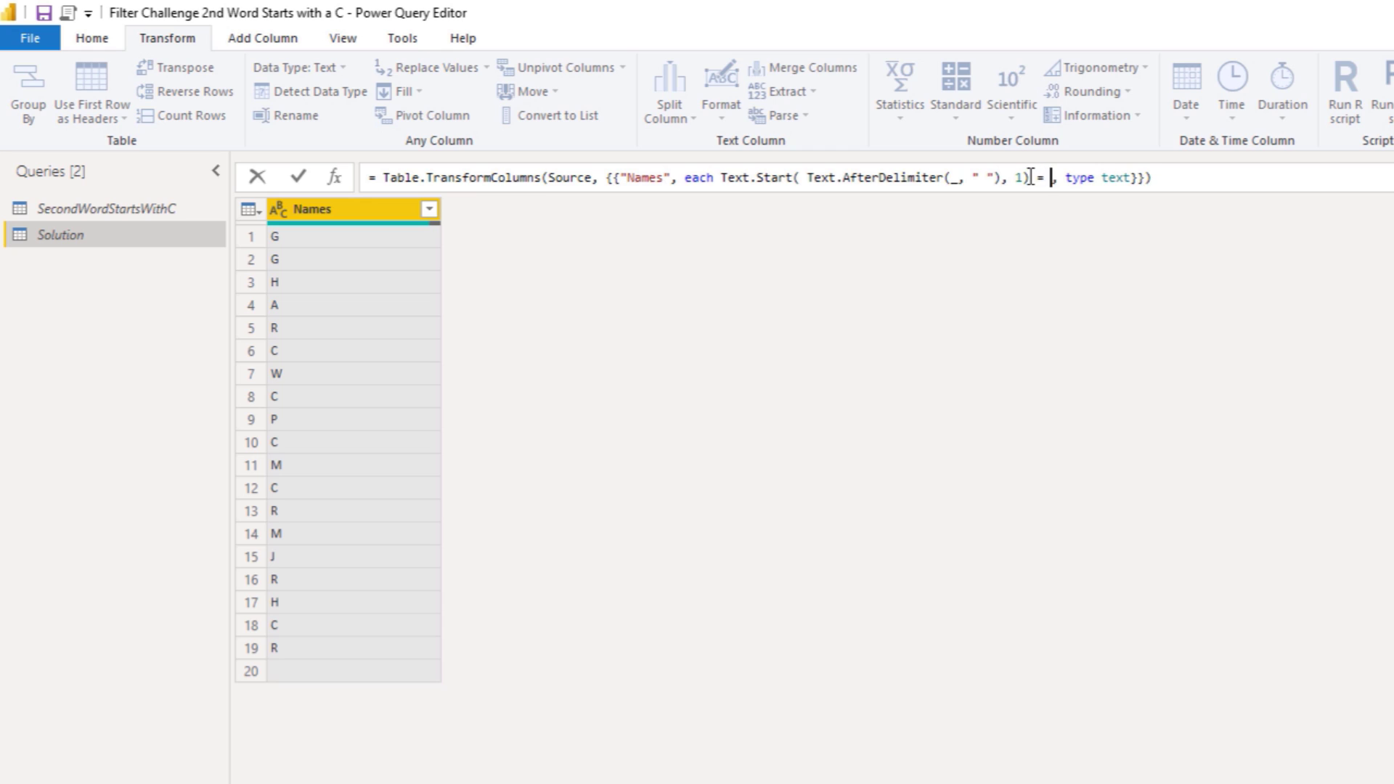
{"action": "type", "text": "\"C"}
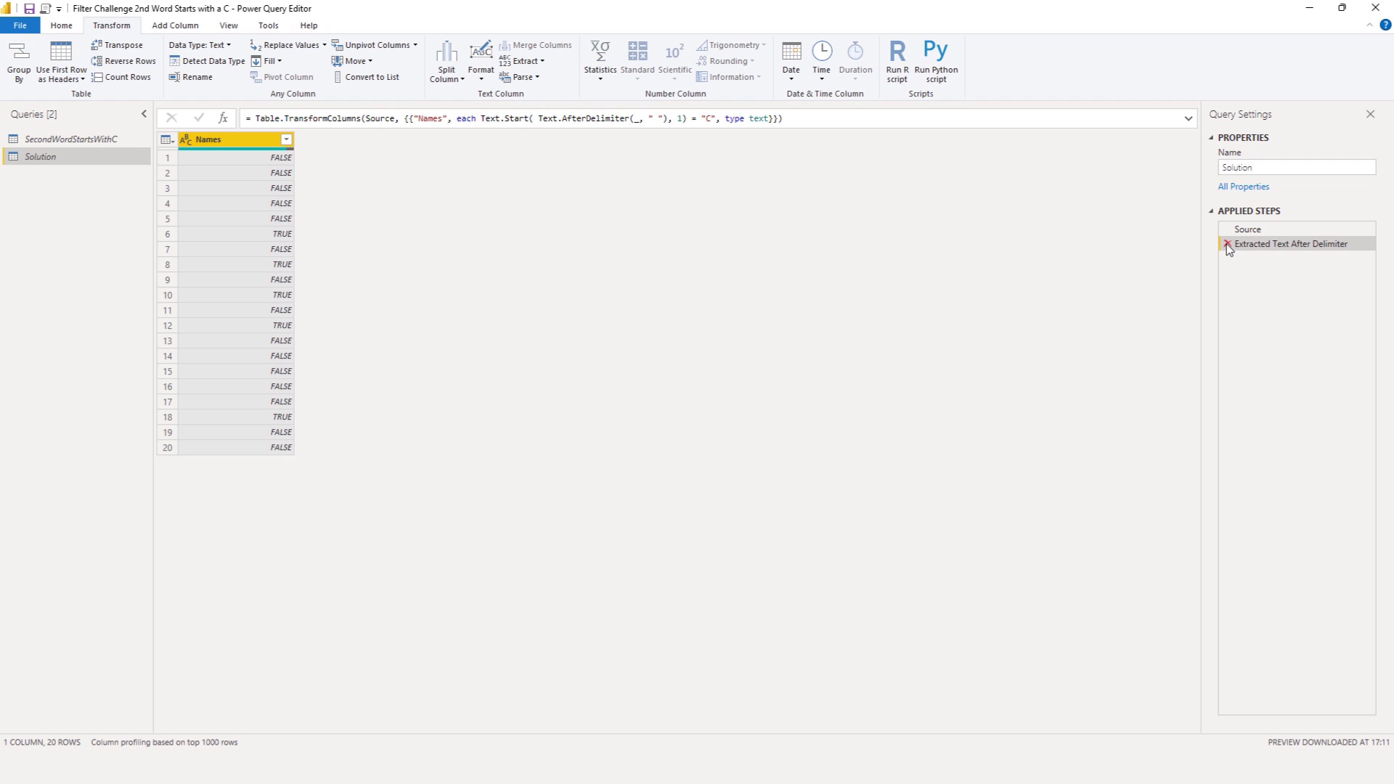
{"action": "left_click", "coordinate": [1227, 244]}
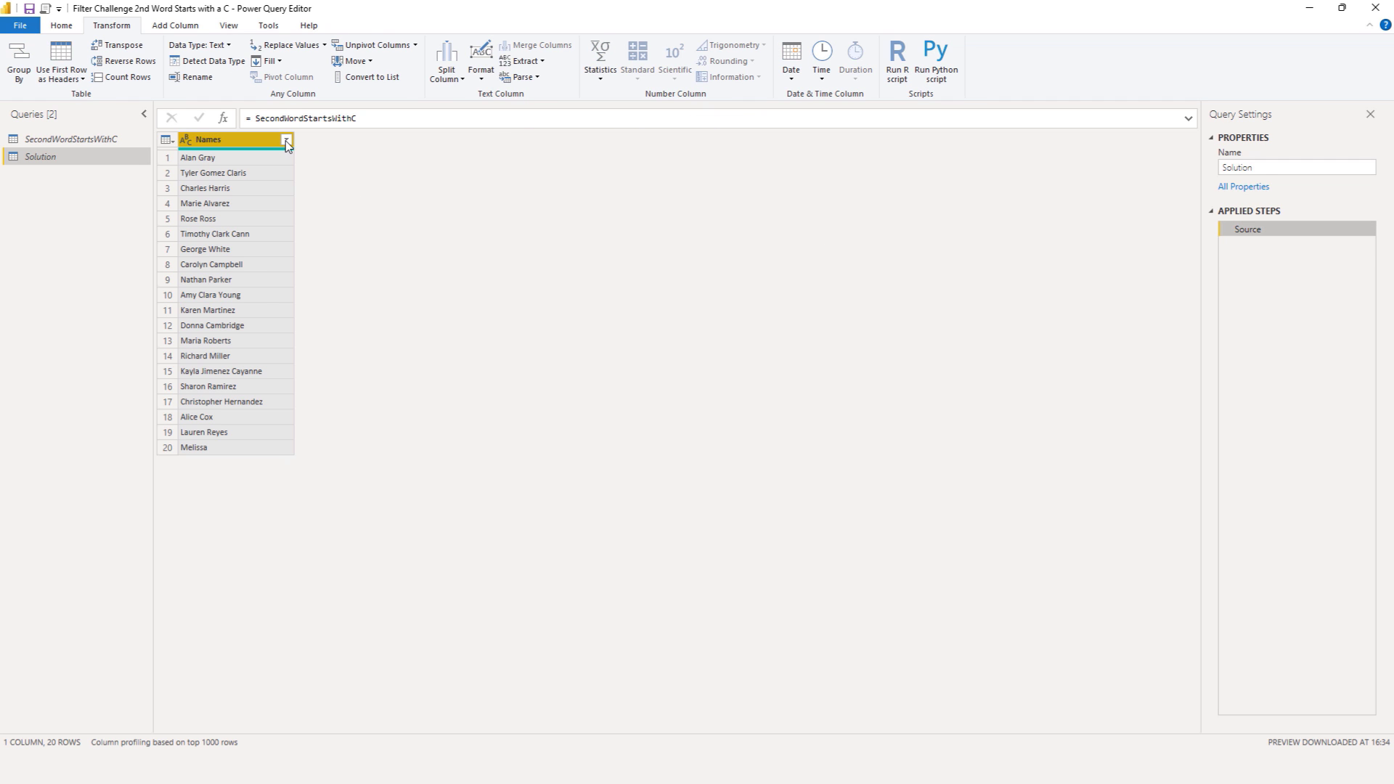
{"action": "left_click", "coordinate": [285, 140]}
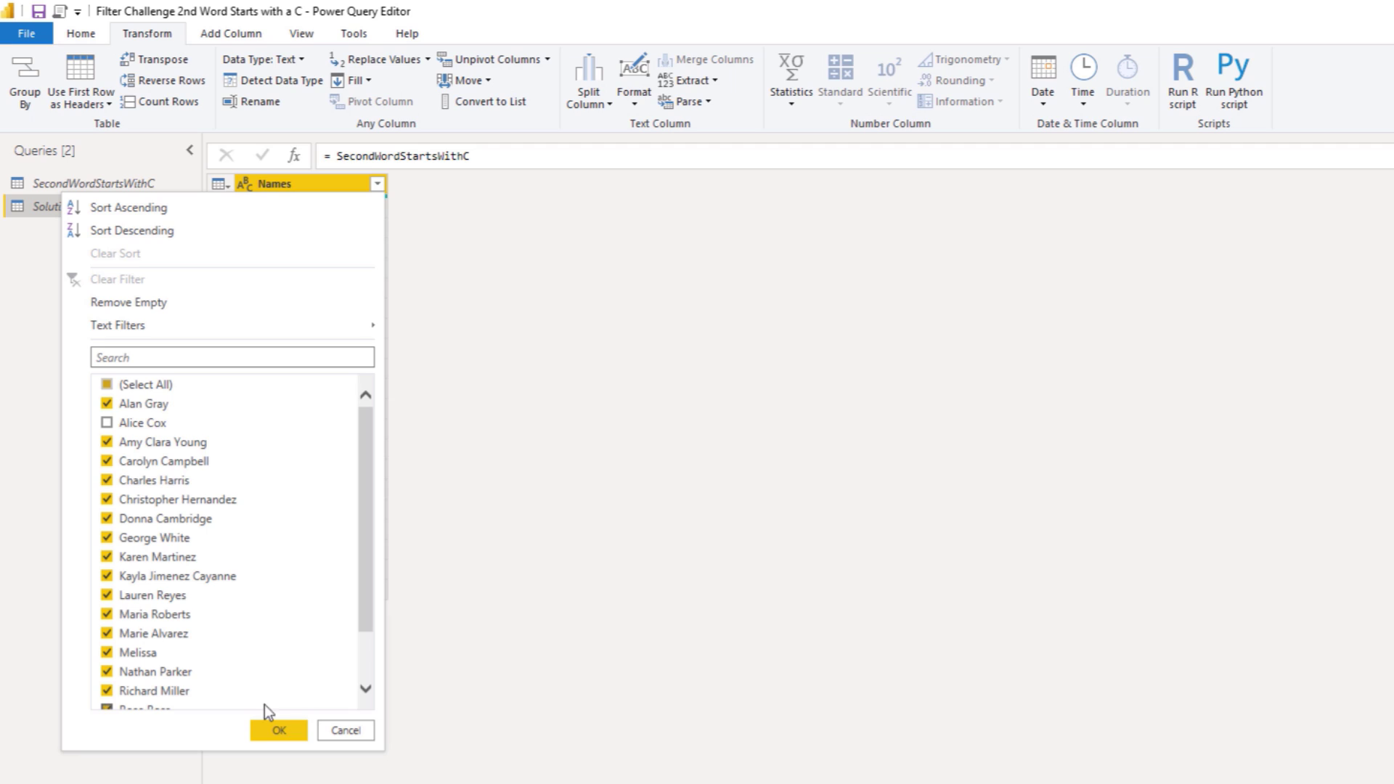
{"action": "left_click", "coordinate": [277, 729]}
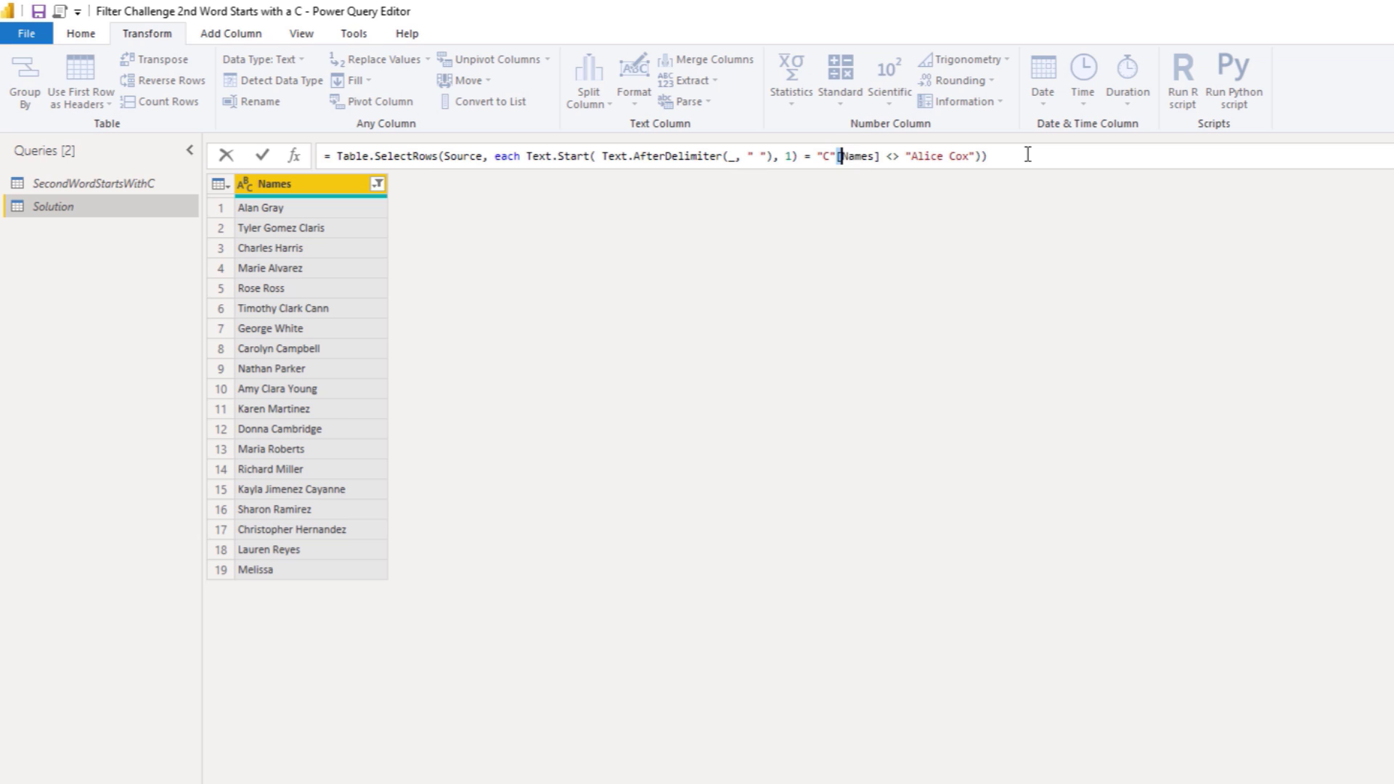
Step: Replace the Alice Cox condition with the Text.Start test on [Names], keeping five rows
{"action": "double_click", "coordinate": [858, 155]}
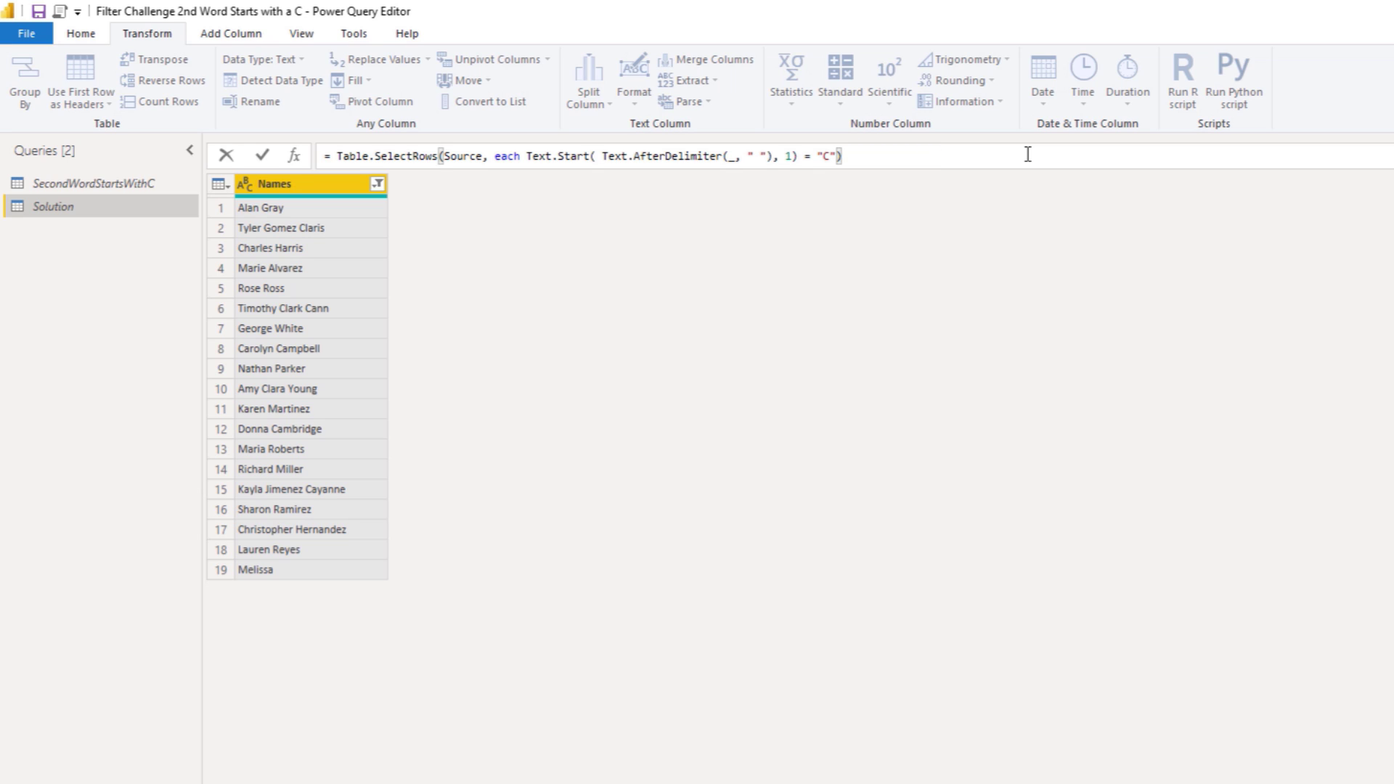
{"action": "mouse_move", "coordinate": [857, 95]}
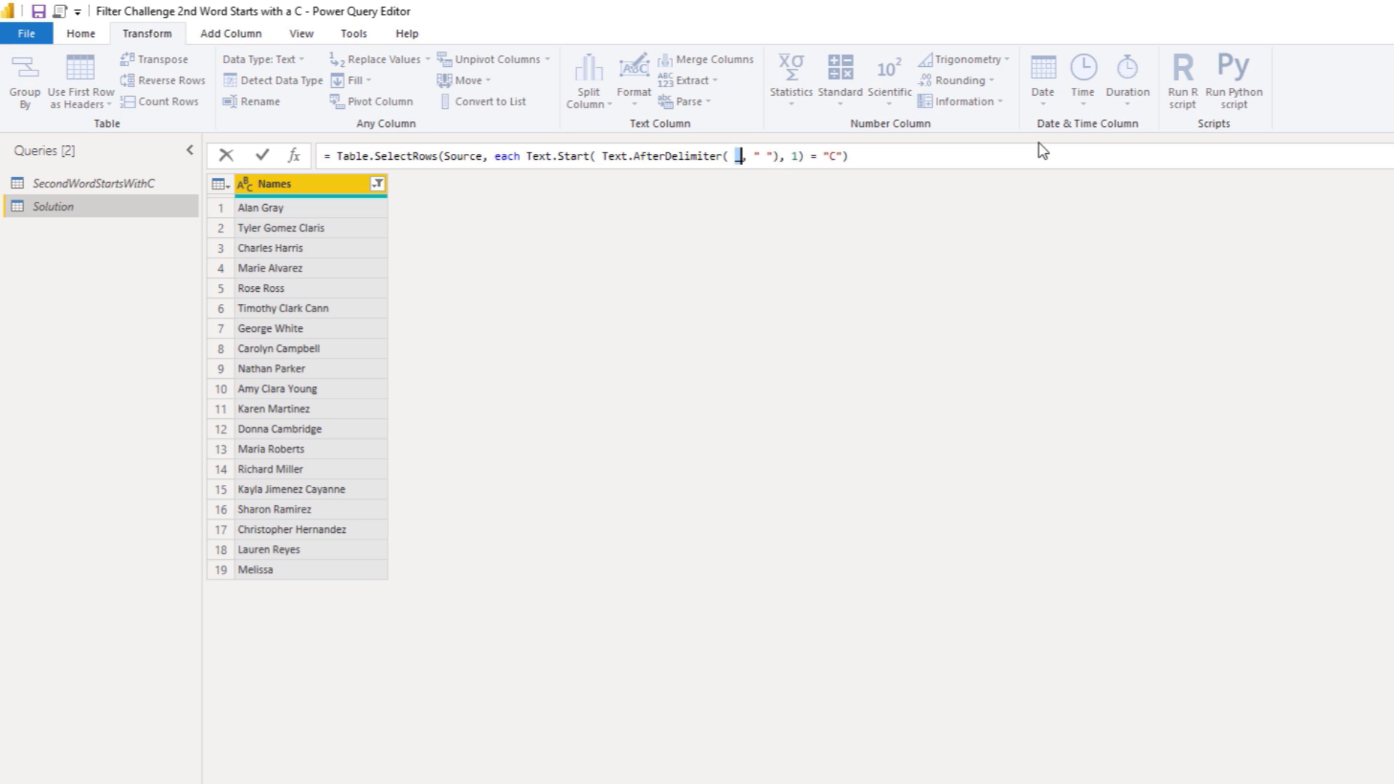
{"action": "type", "text": "[Names]"}
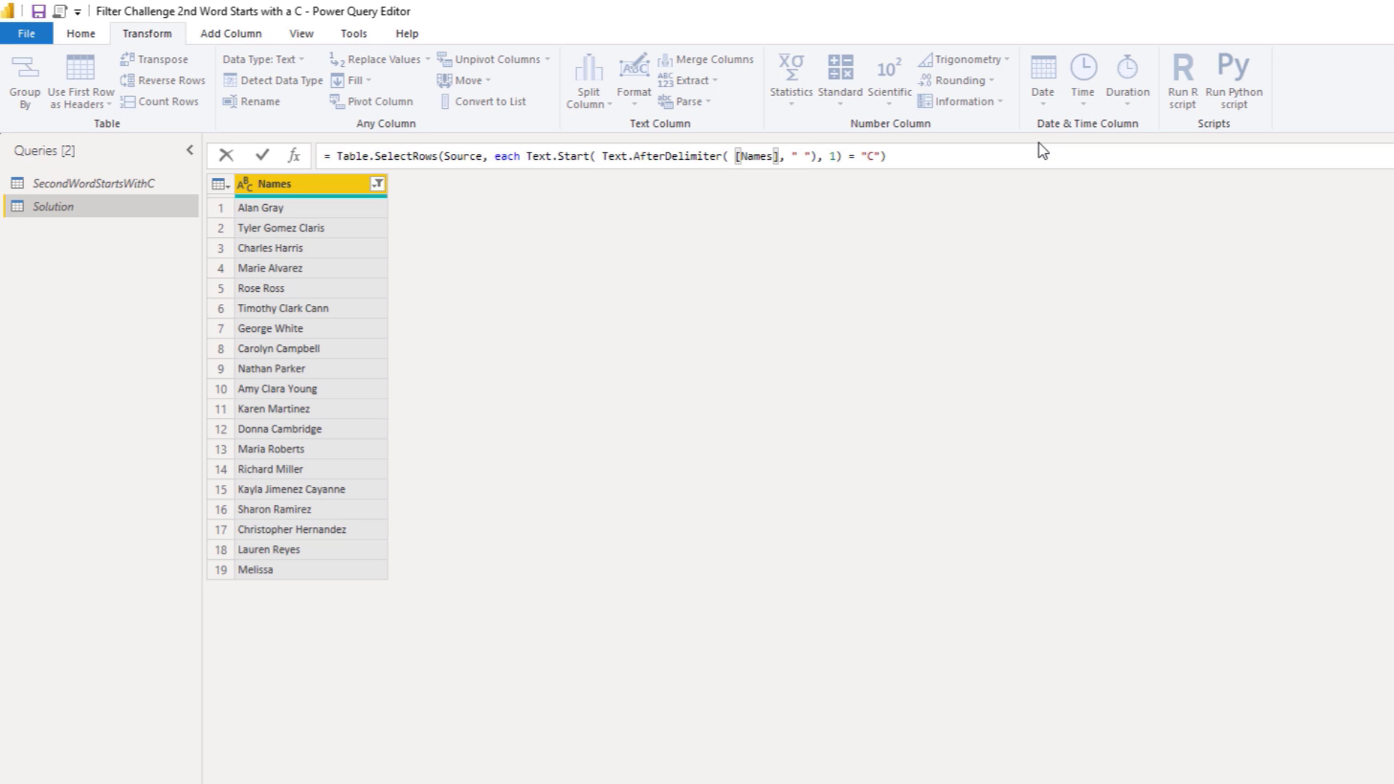
{"action": "mouse_move", "coordinate": [263, 159]}
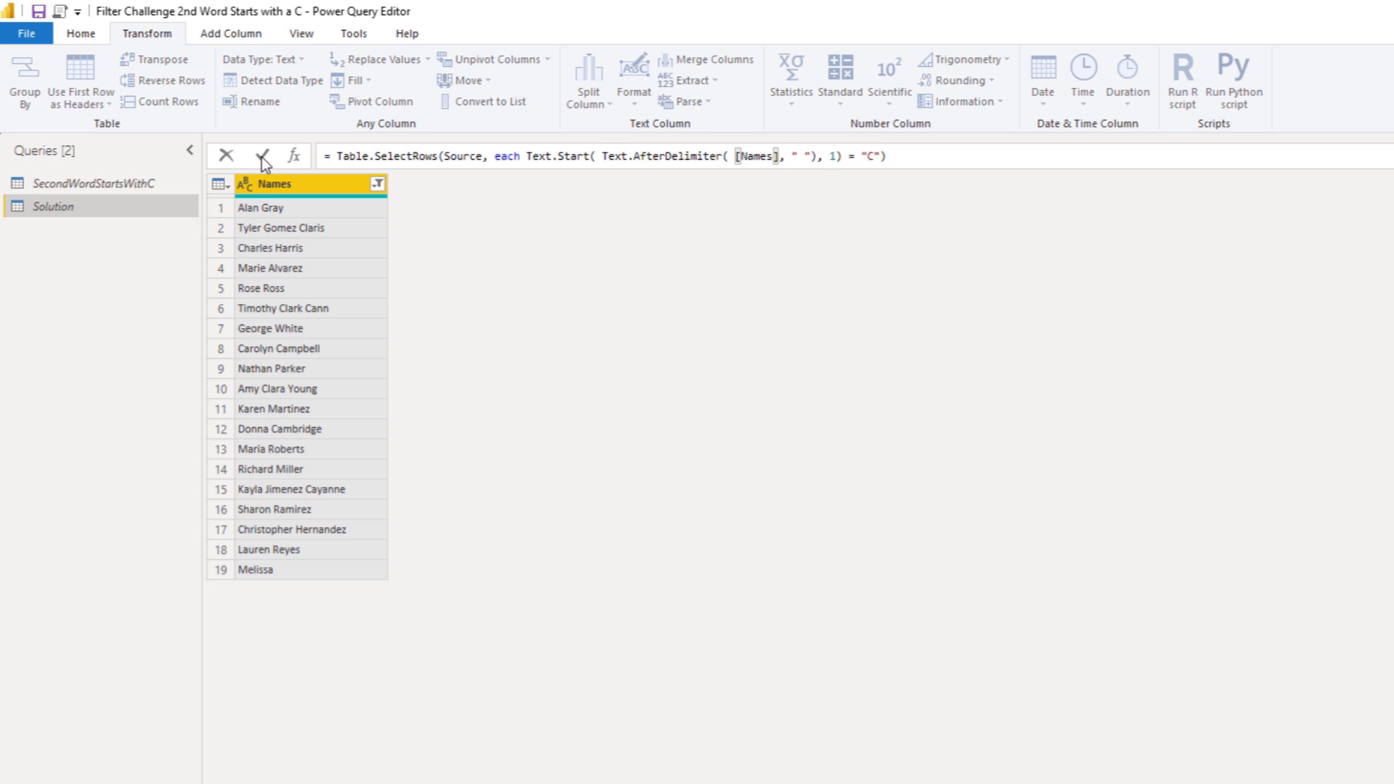
{"action": "left_click", "coordinate": [262, 154]}
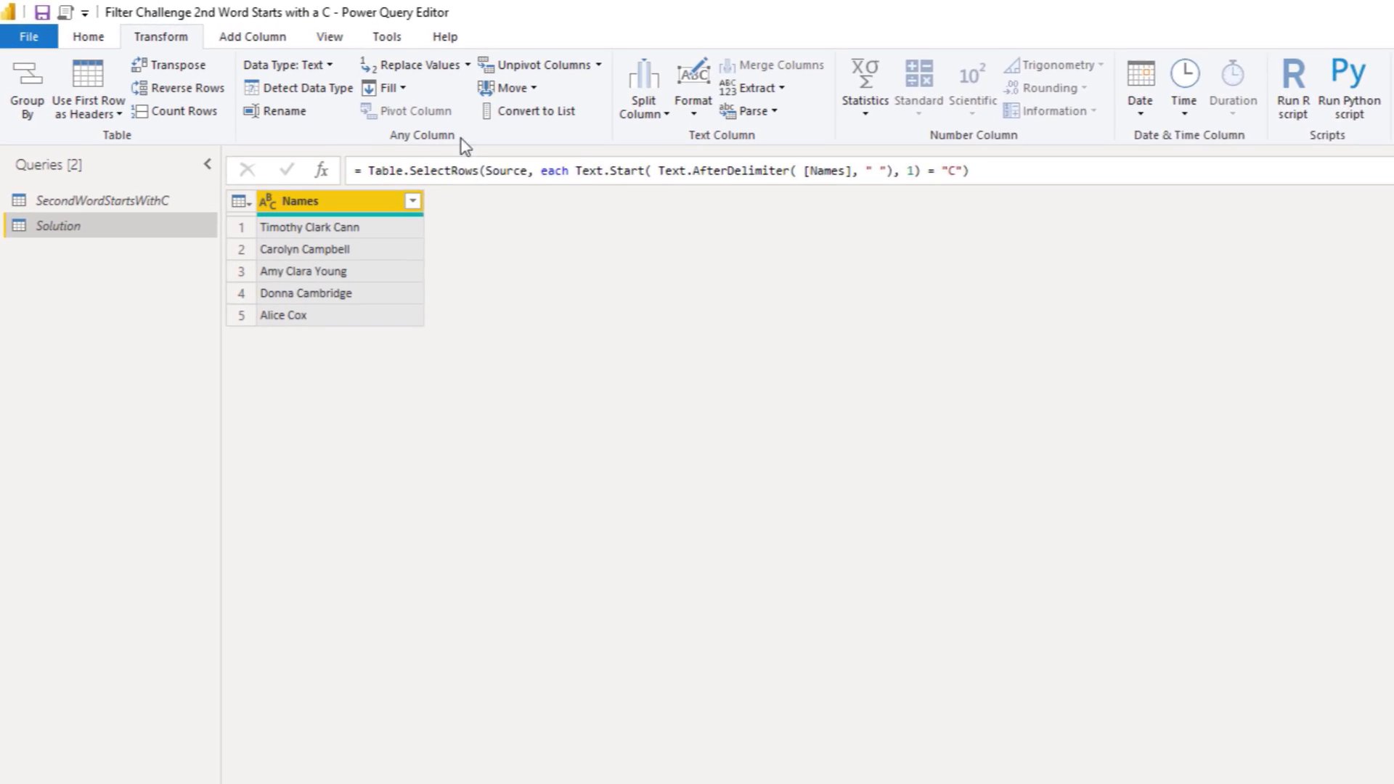
Step: Swap Text.AfterDelimiter for Text.Split in the filter formula and select its count argument
{"action": "left_click", "coordinate": [662, 170]}
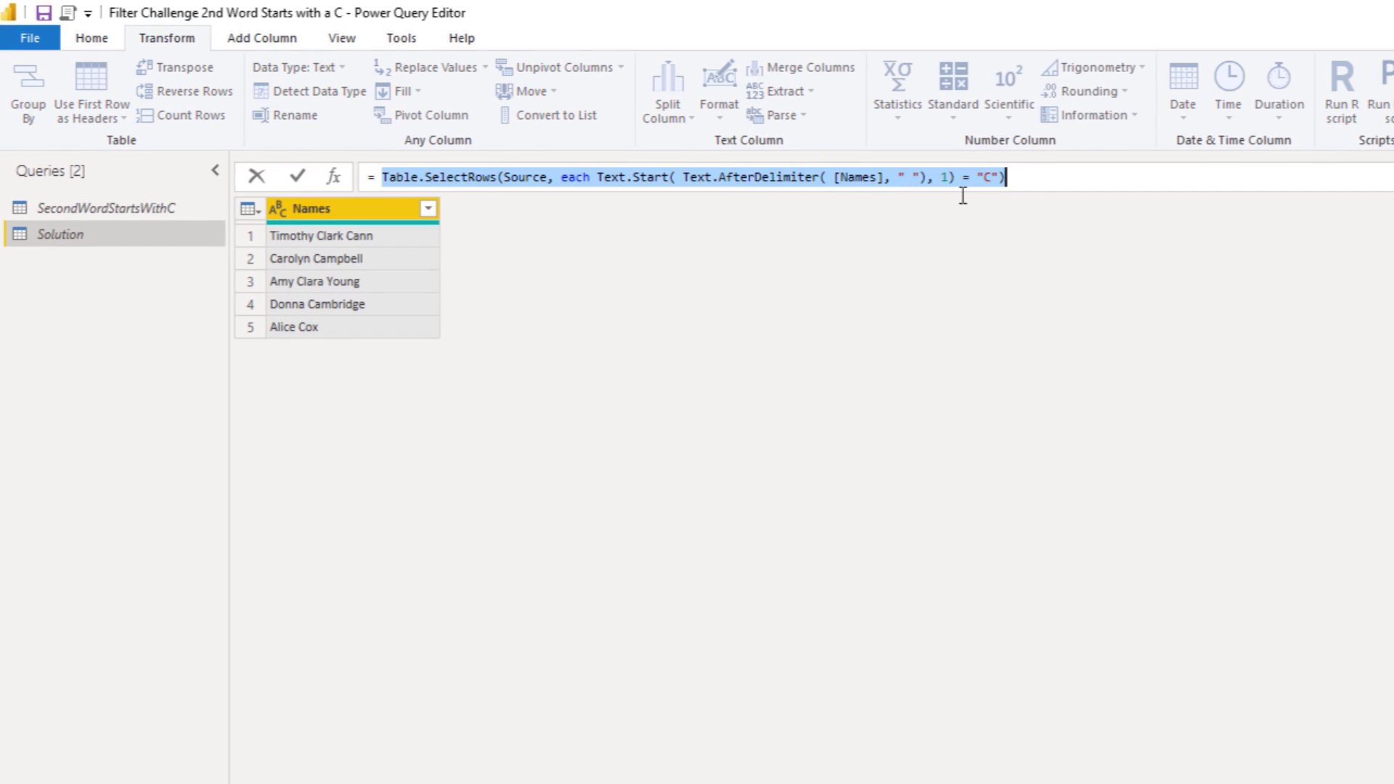
{"action": "mouse_move", "coordinate": [1049, 190]}
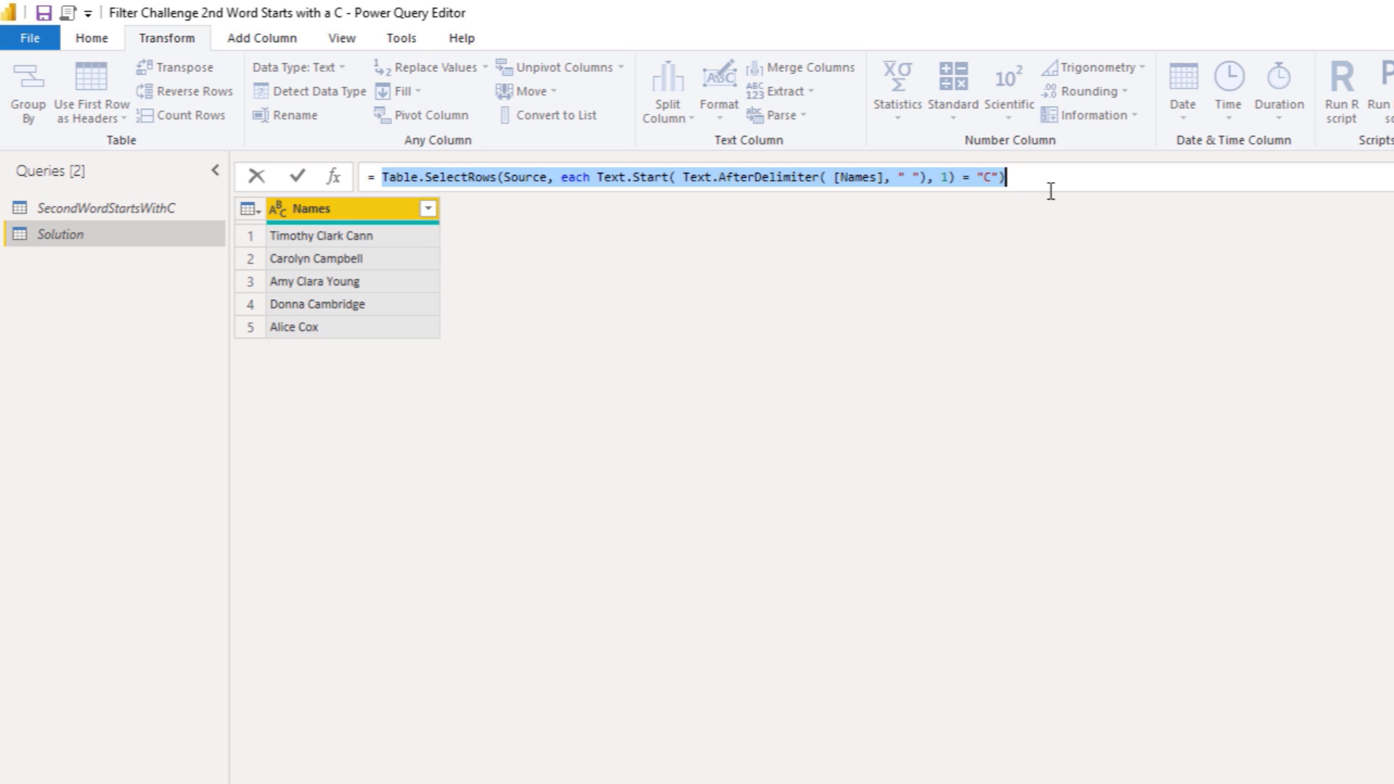
{"action": "mouse_move", "coordinate": [350, 209]}
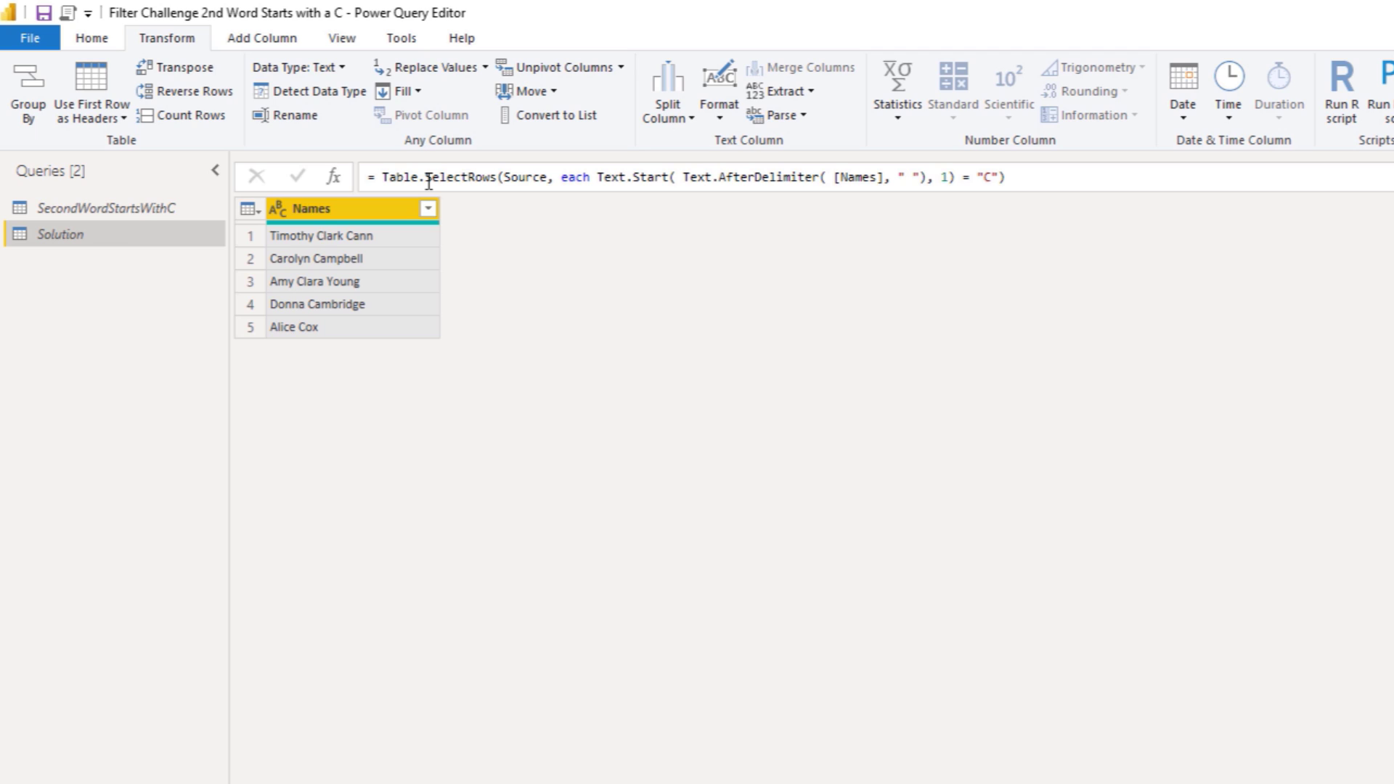
{"action": "mouse_move", "coordinate": [793, 163]}
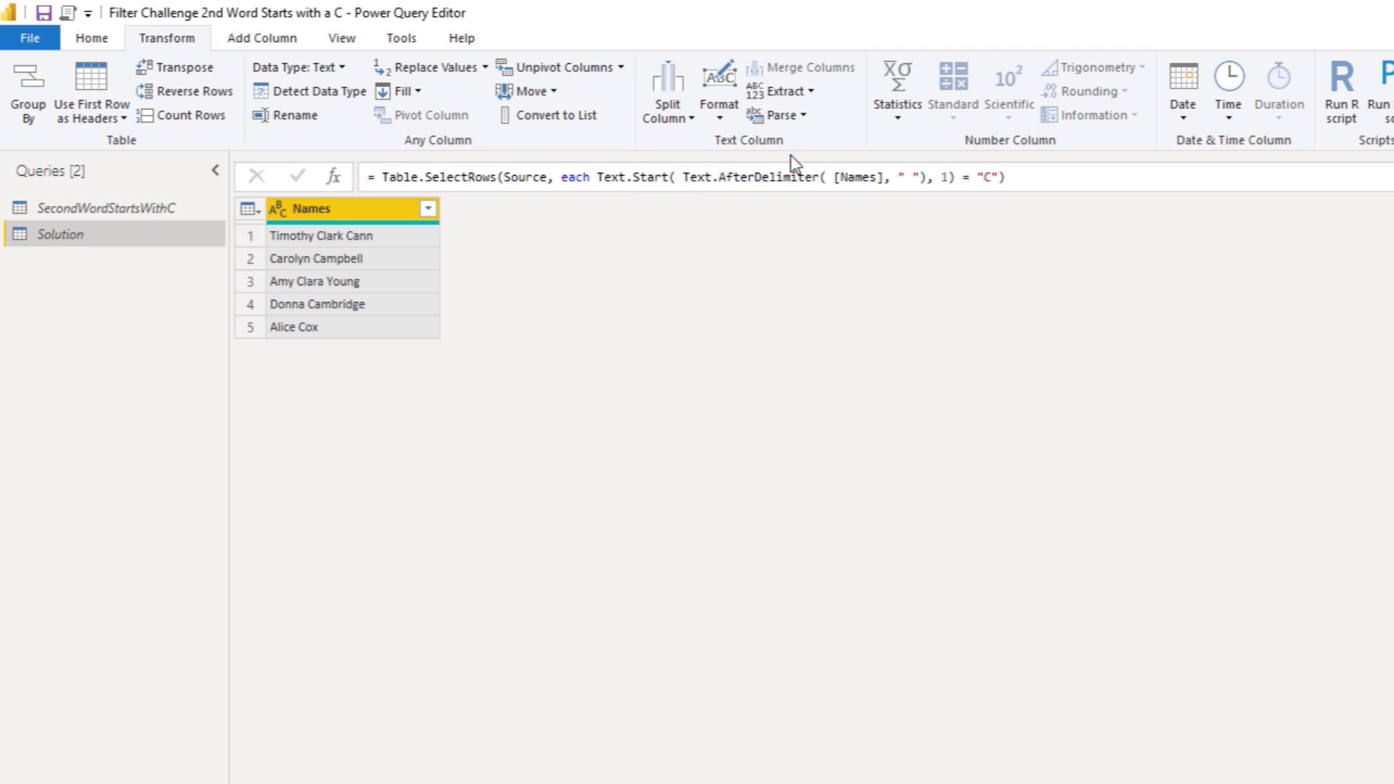
{"action": "double_click", "coordinate": [770, 175]}
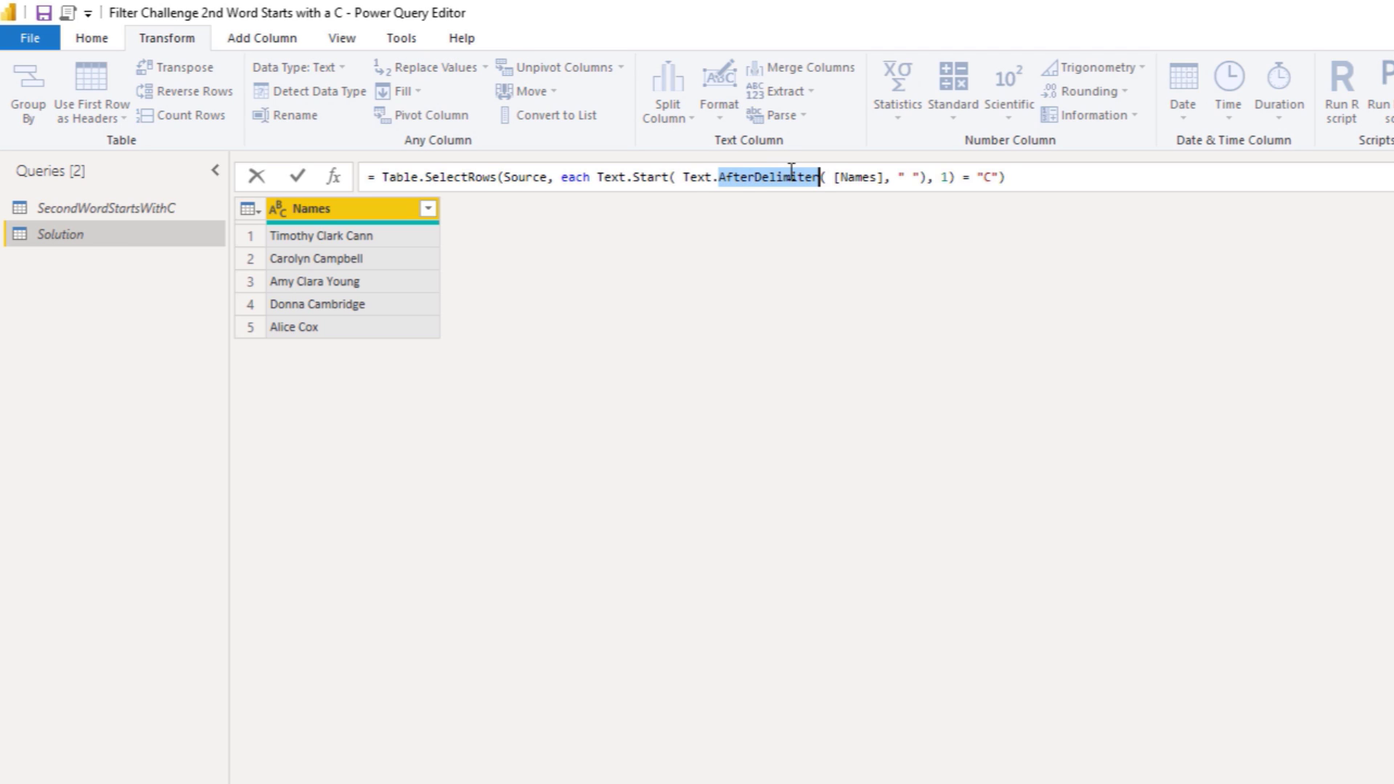
{"action": "type", "text": "S"}
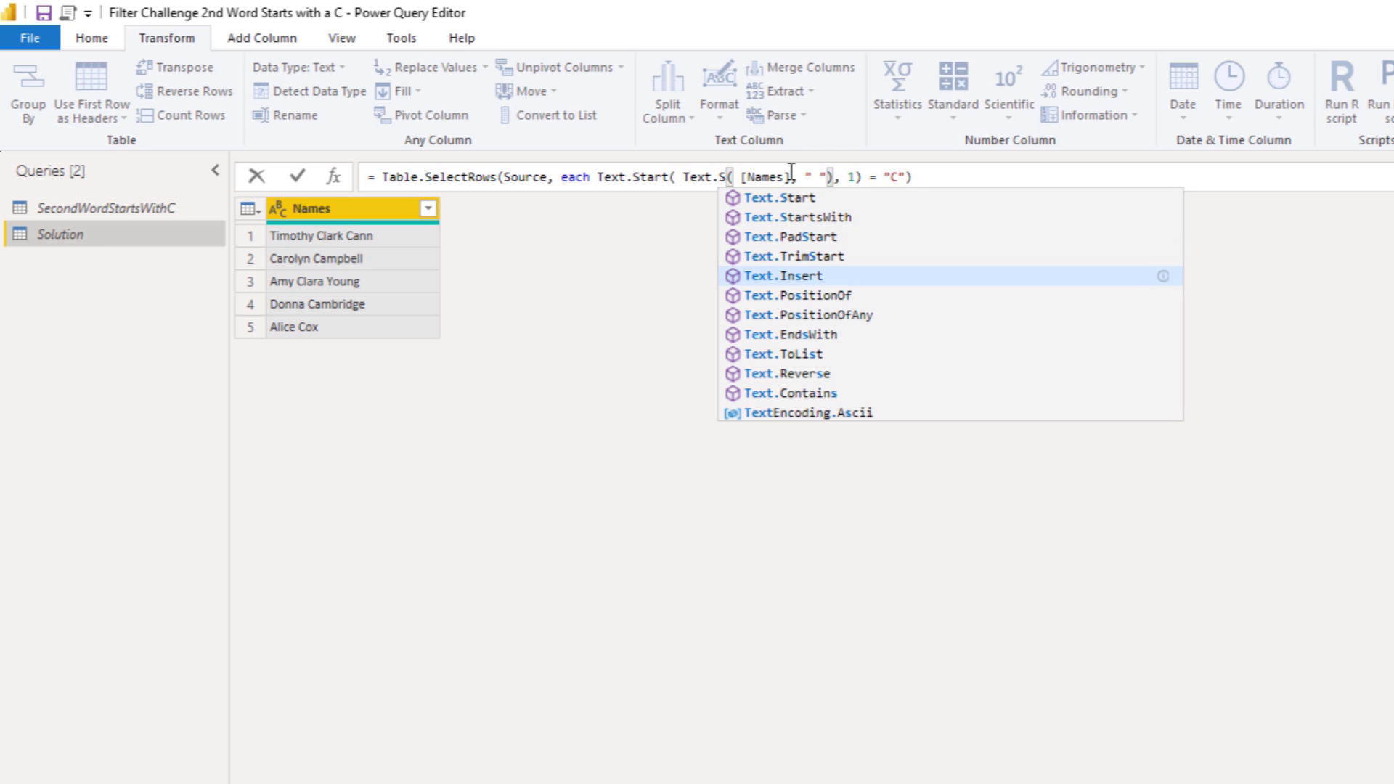
{"action": "type", "text": "plit"}
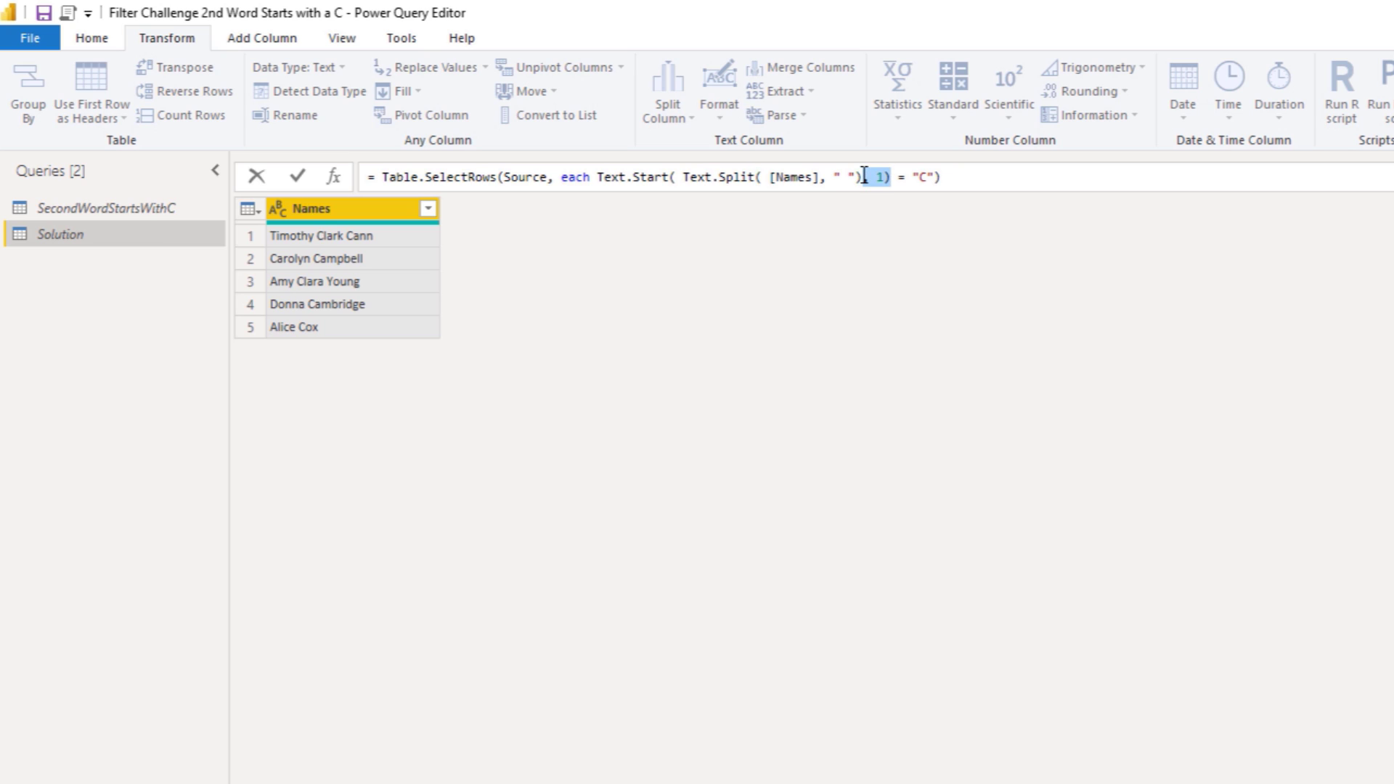
{"action": "left_click", "coordinate": [870, 176]}
{"action": "type", "text": "{1}?"}
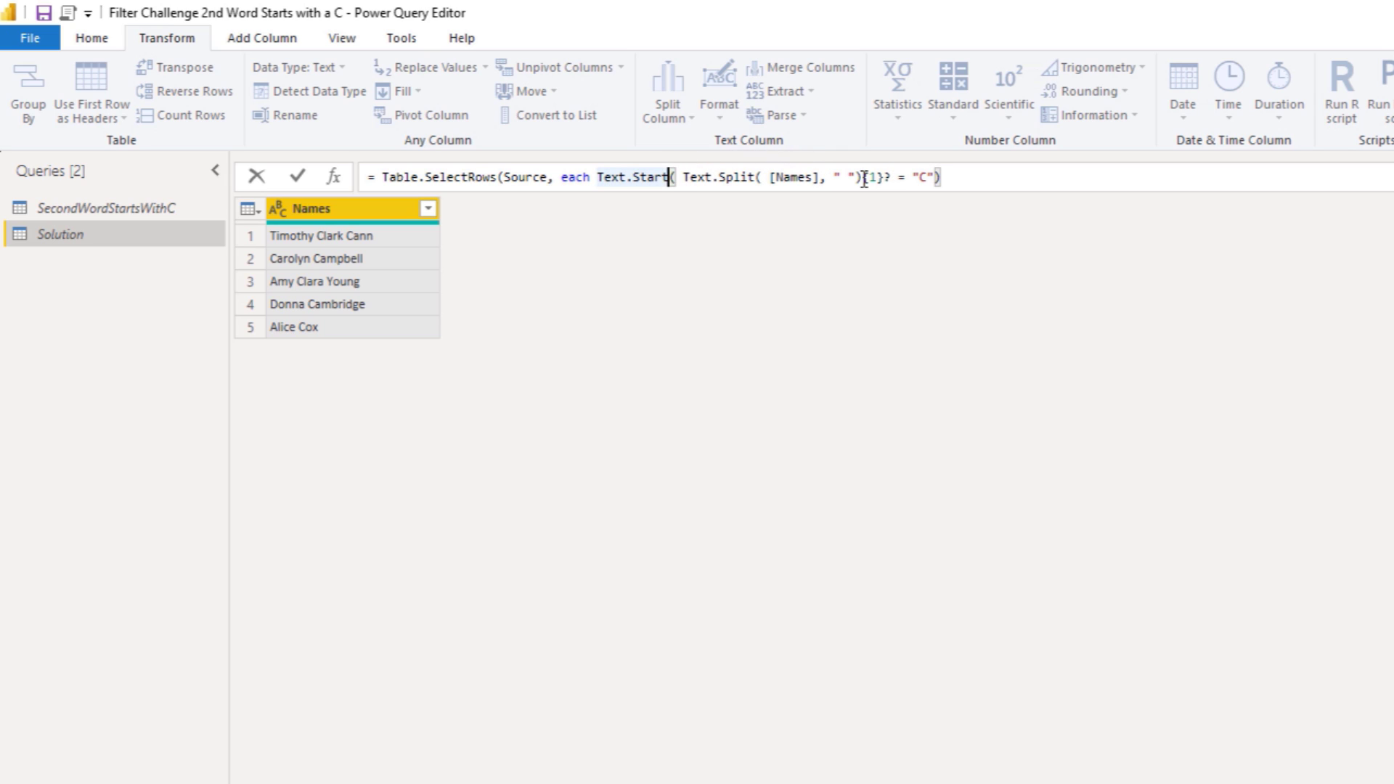
Step: Use {1}? for the second split word and change Text.Start to Text.StartsWith with "C"
{"action": "type", "text": "w"}
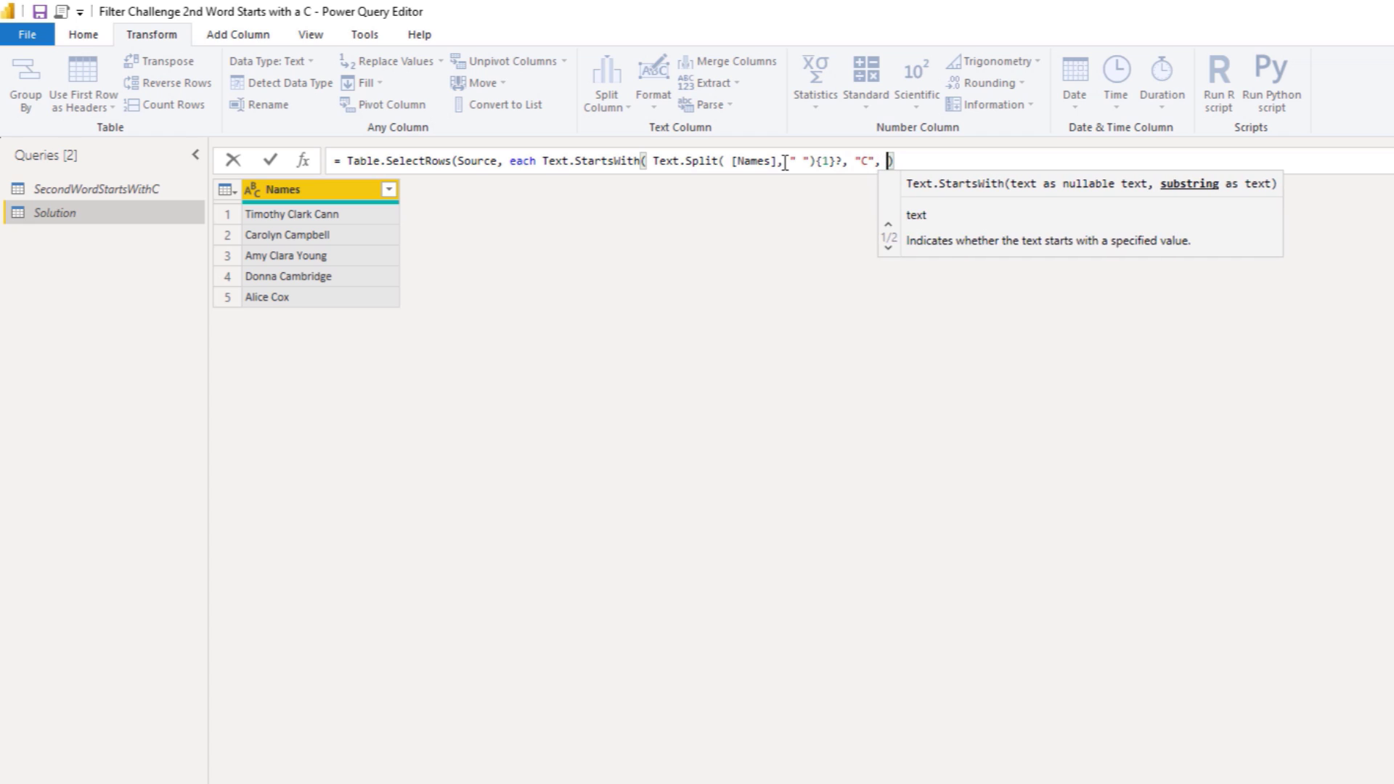
Step: Add Comparer.OrdinalIgnoreCase, append = true and commit the Custom1 filter keeping five names
{"action": "left_click", "coordinate": [888, 249]}
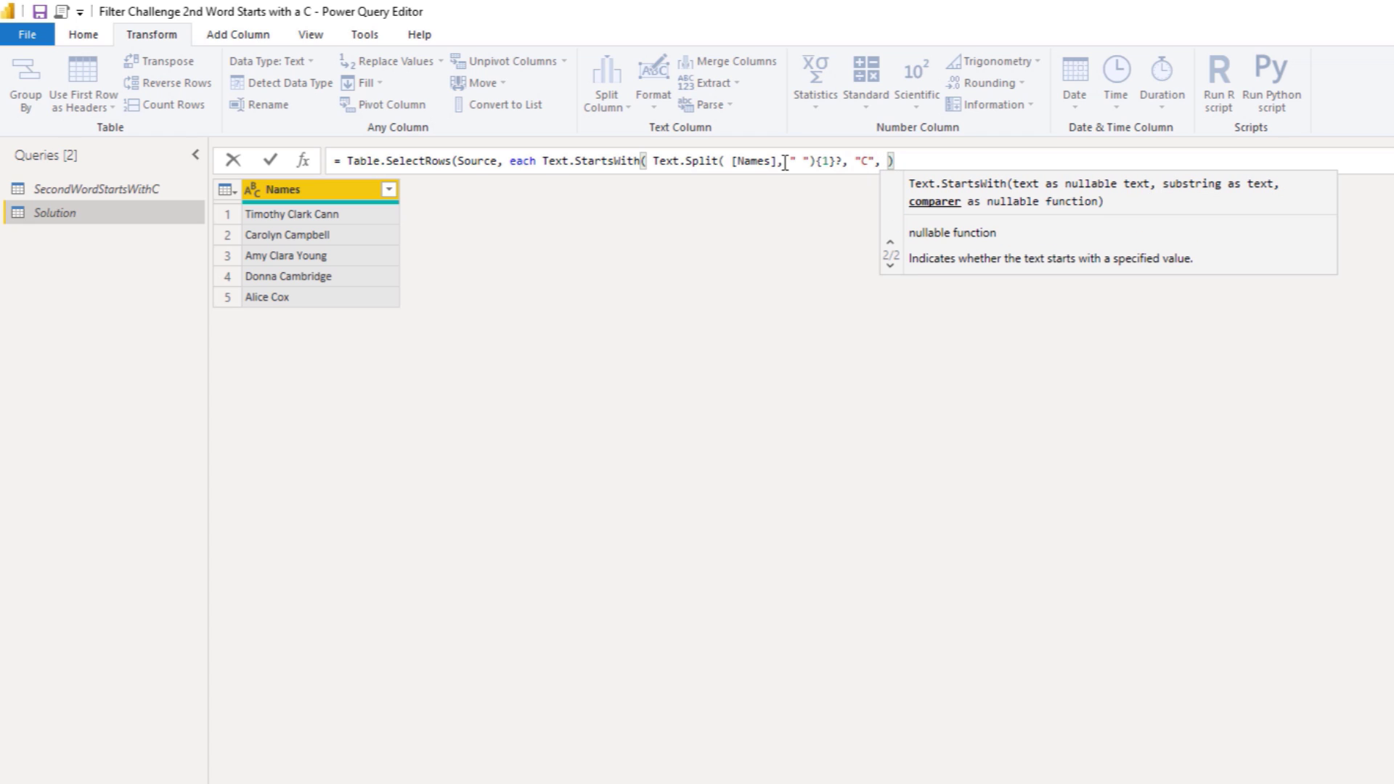
{"action": "type", "text": "com"}
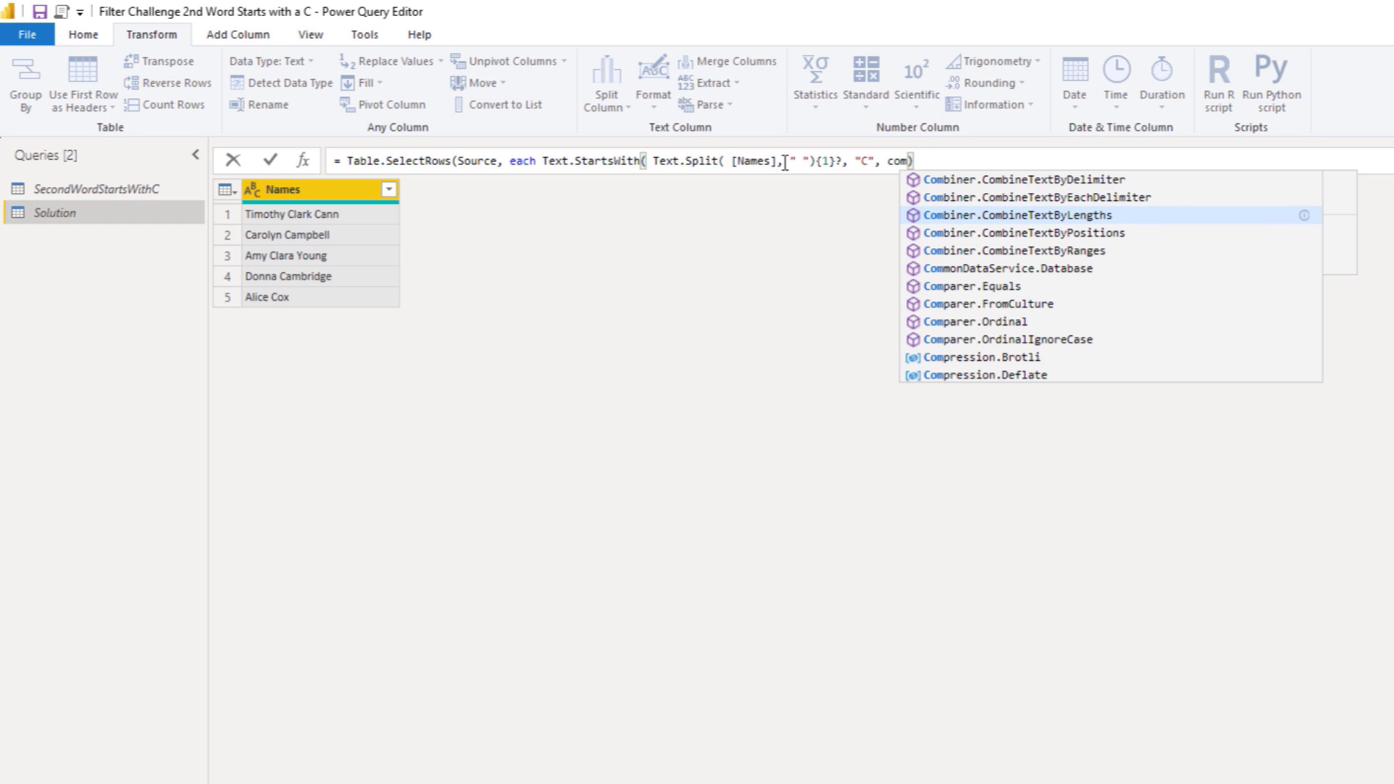
{"action": "mouse_move", "coordinate": [1023, 232]}
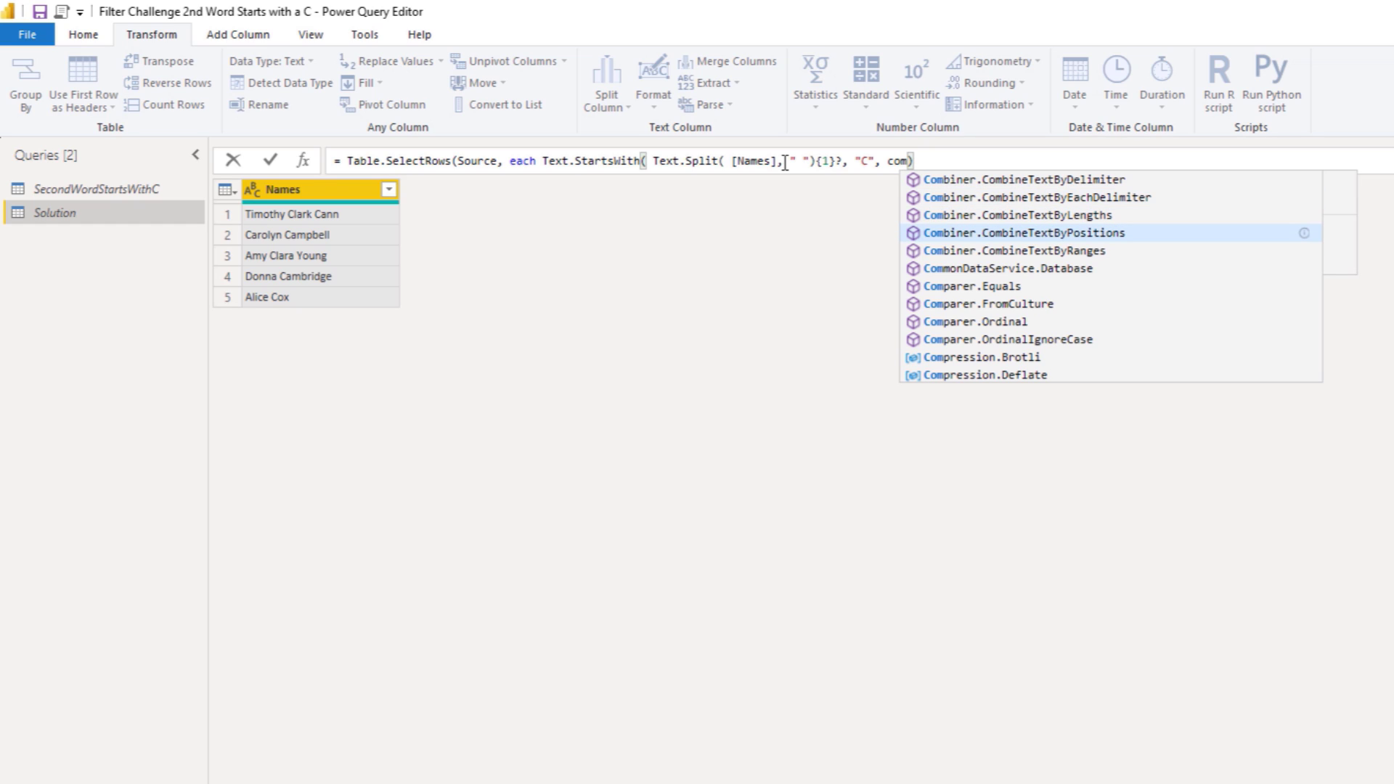
{"action": "type", "text": "p"}
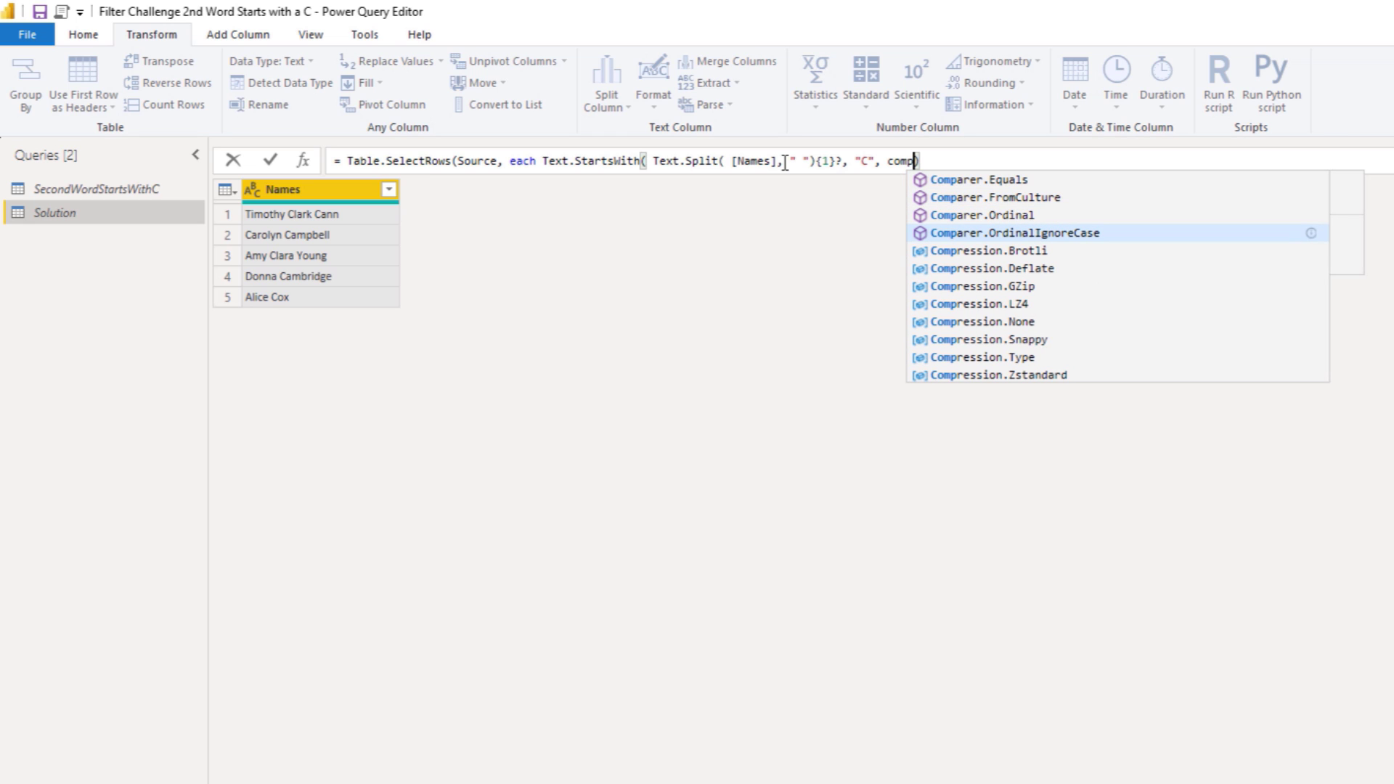
{"action": "left_click", "coordinate": [1012, 233]}
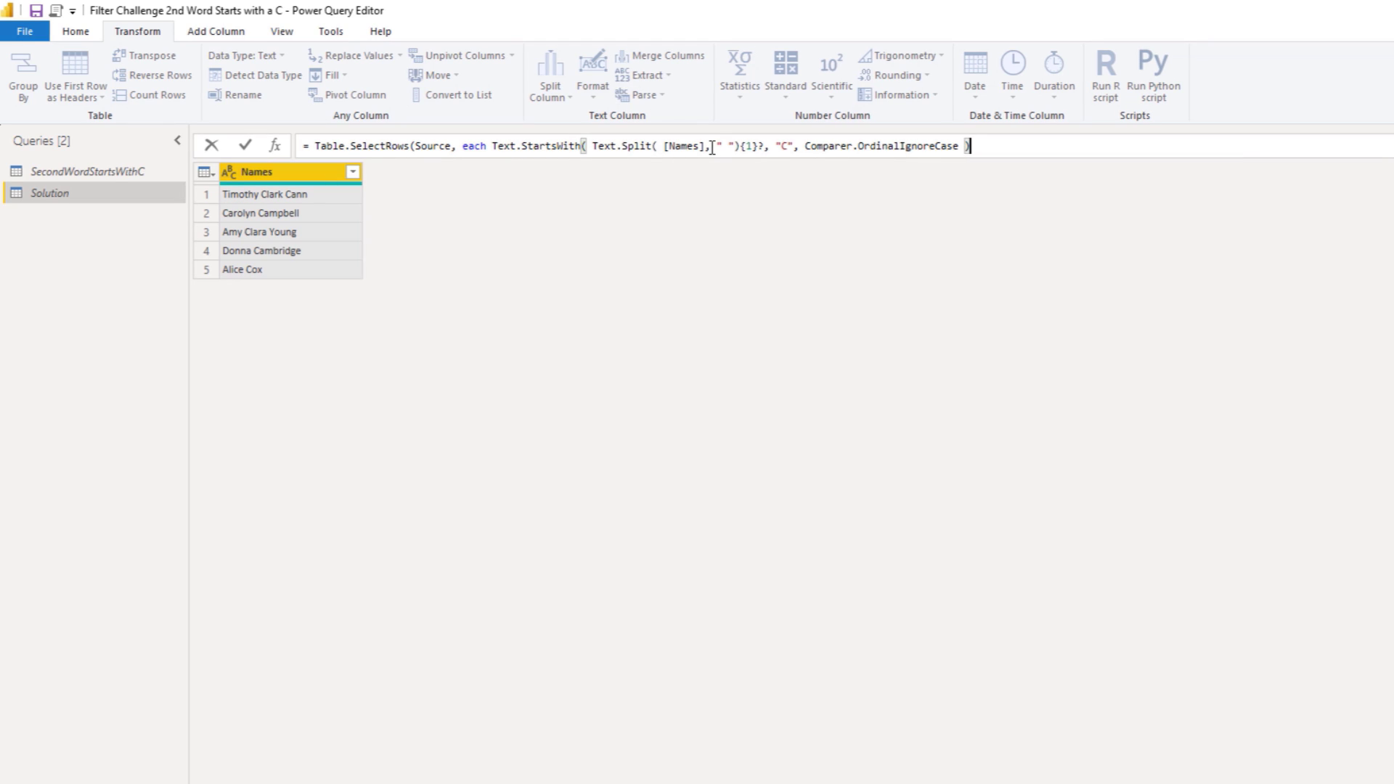
{"action": "type", "text": ")"}
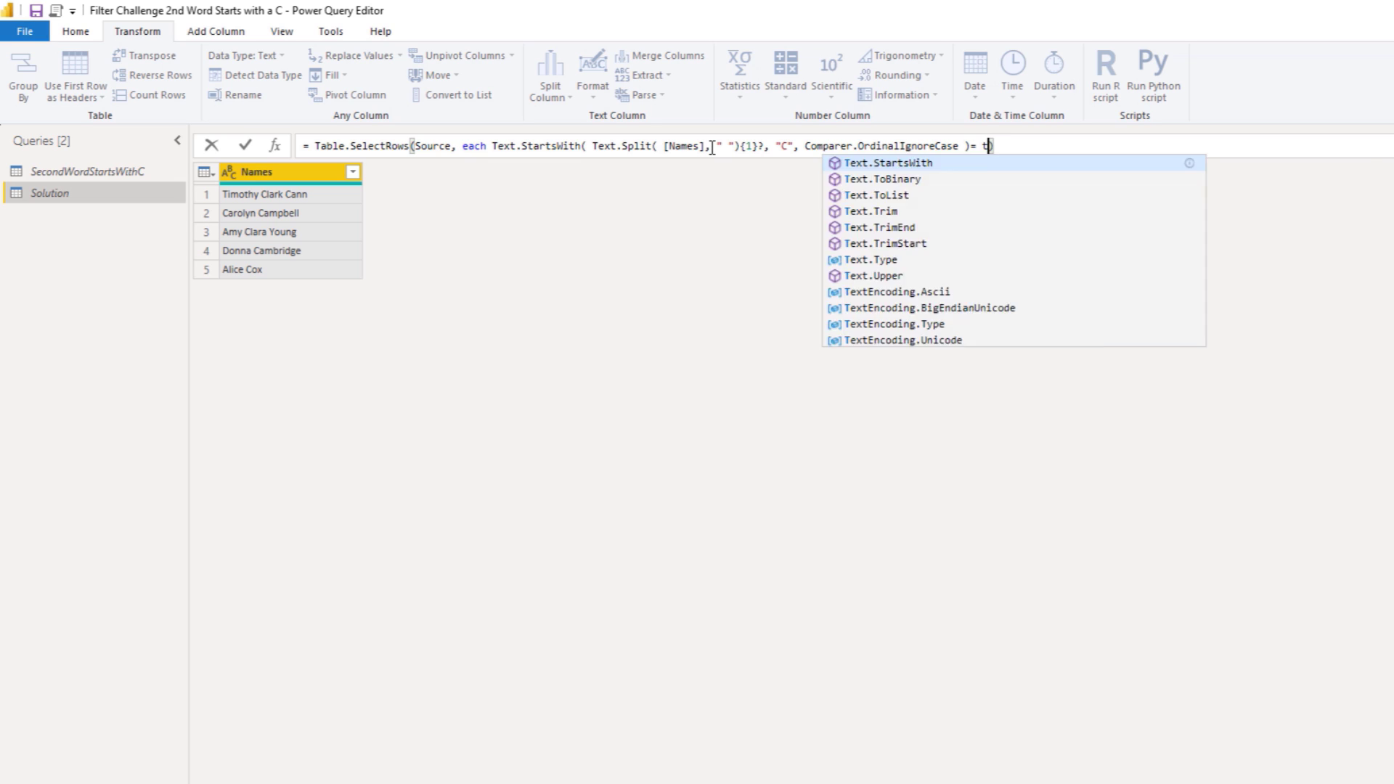
{"action": "type", "text": "rue"}
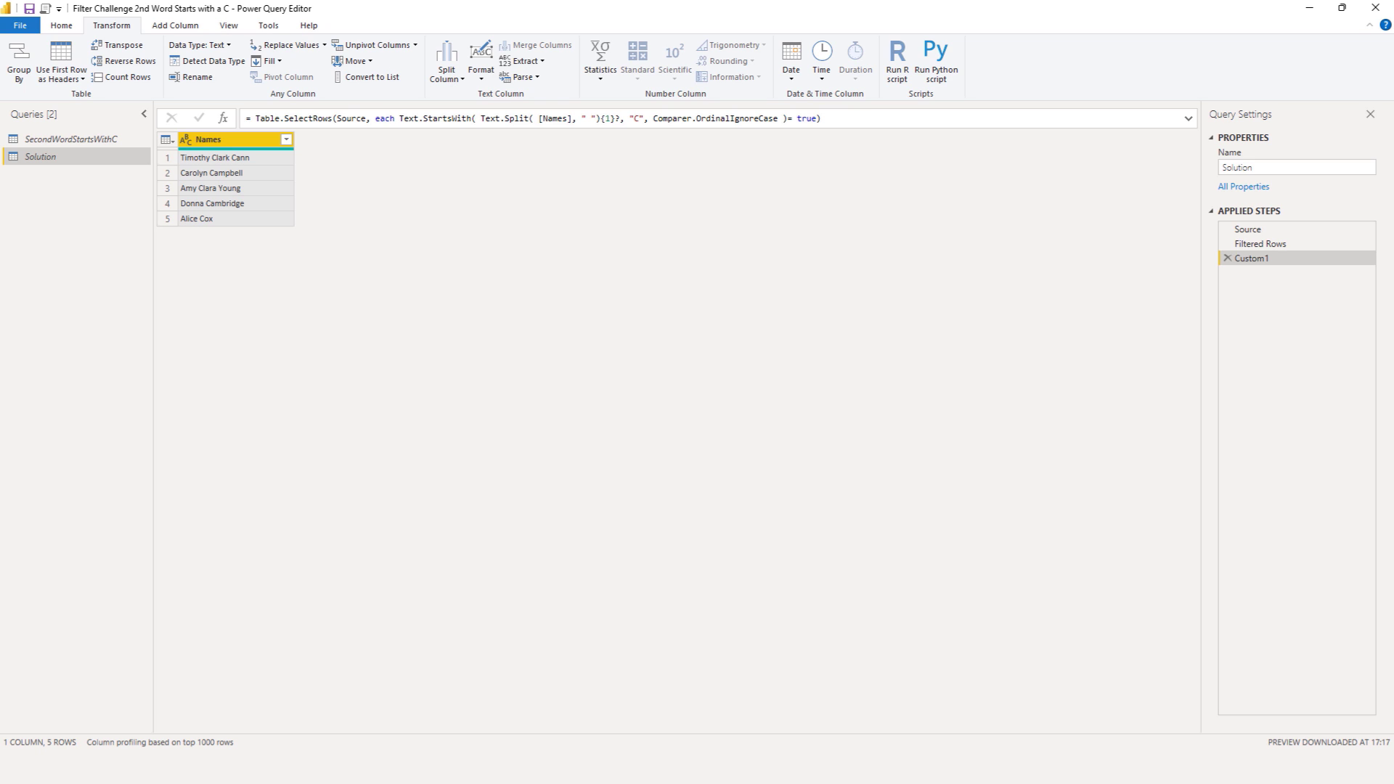
{"action": "left_click", "coordinate": [1343, 8]}
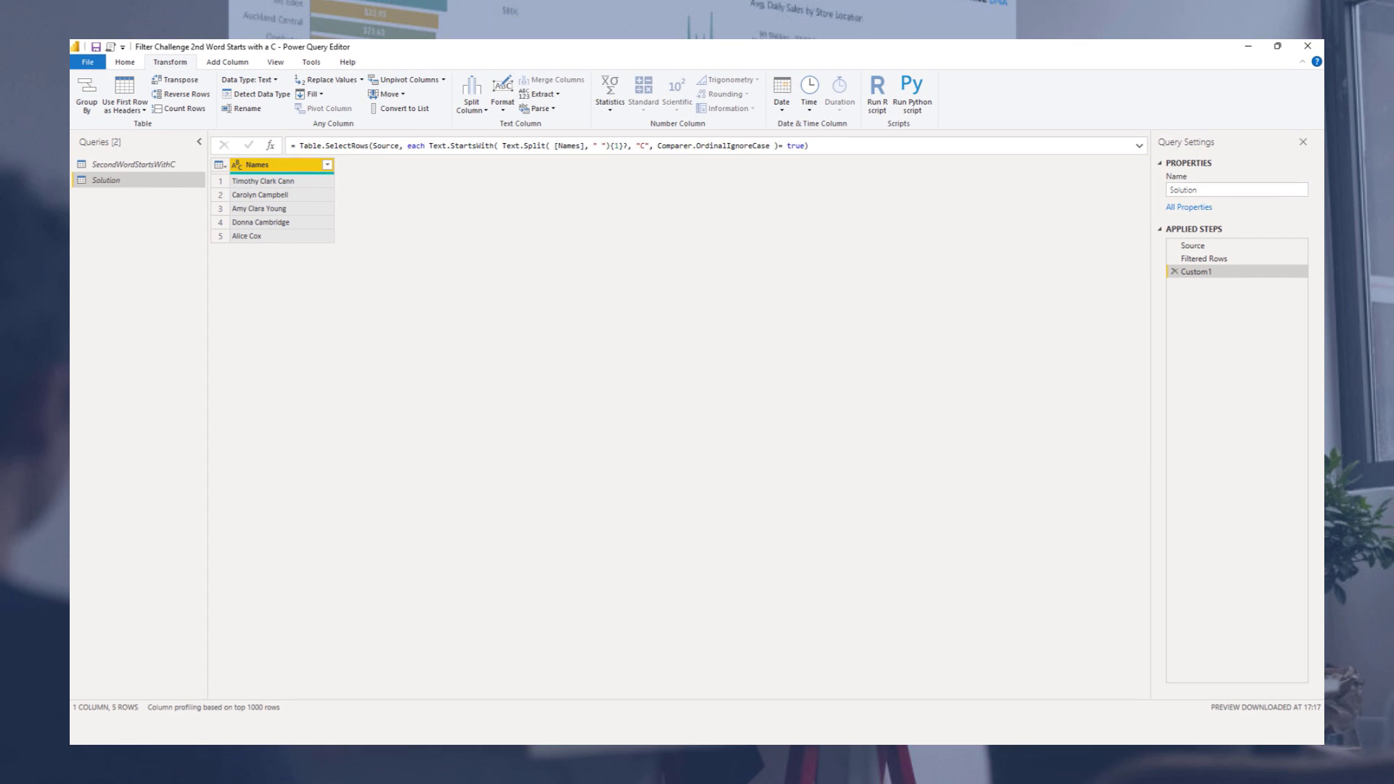